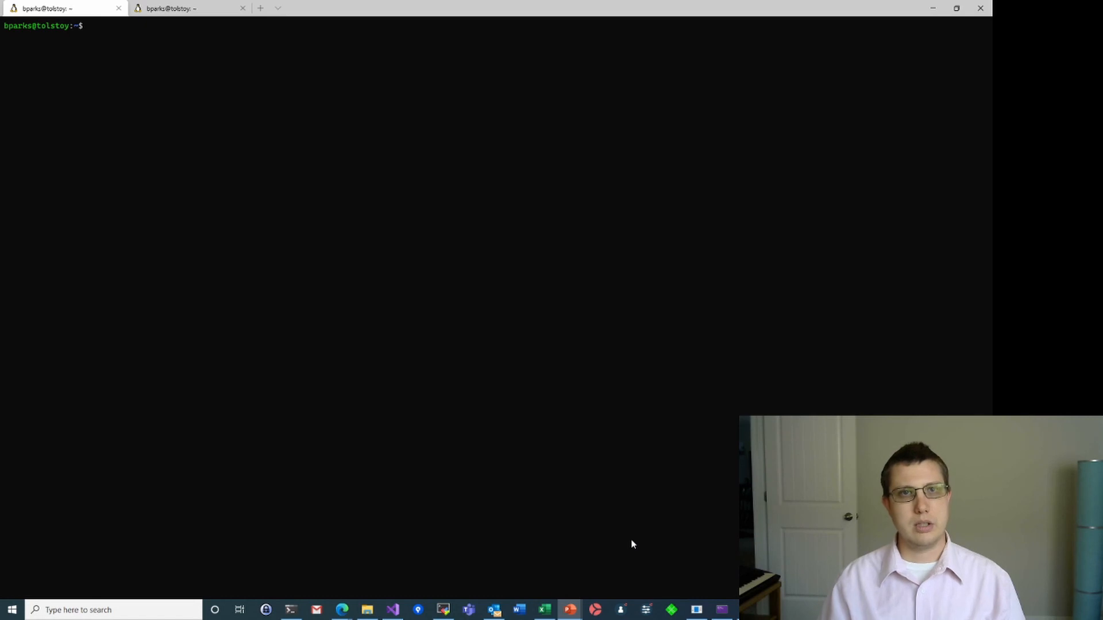
Switch between the two Ubuntu shell tabs in Windows Terminal
{"action": "left_click", "coordinate": [176, 7]}
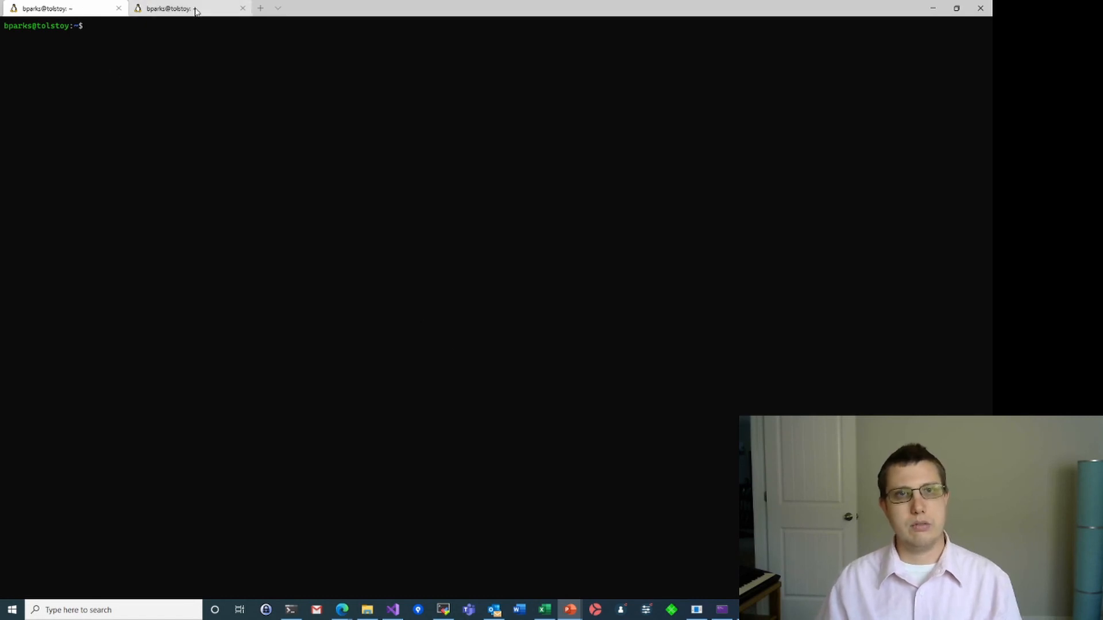
{"action": "left_click", "coordinate": [57, 7]}
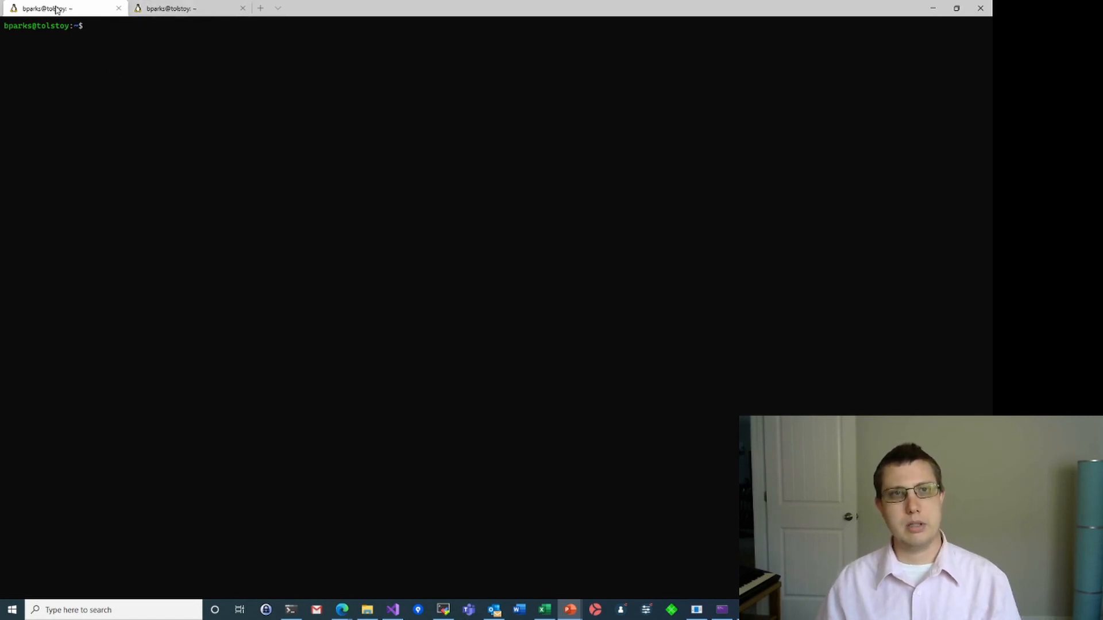
{"action": "mouse_move", "coordinate": [56, 8]}
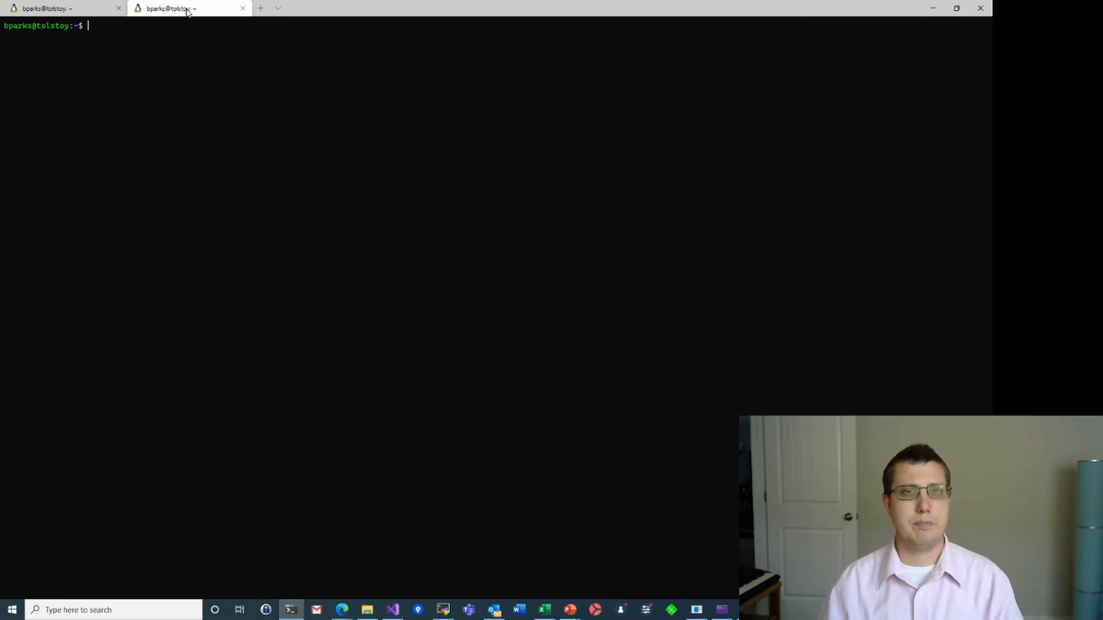
Run java --version, which reports Java isn't installed and suggests OpenJDK packages
{"action": "left_click", "coordinate": [60, 7]}
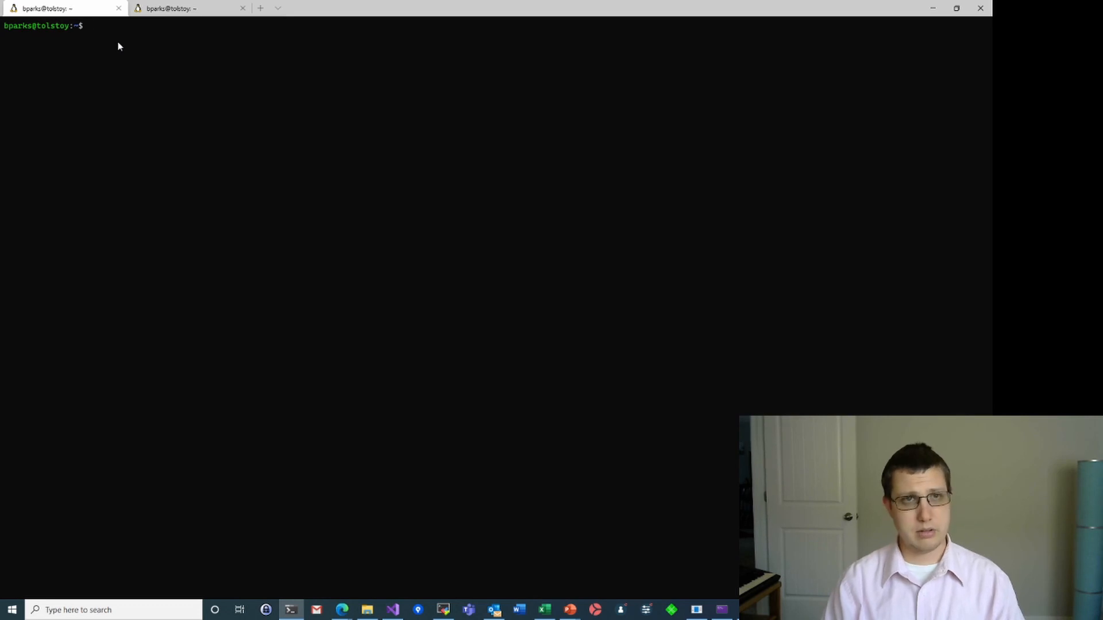
{"action": "type", "text": "java"}
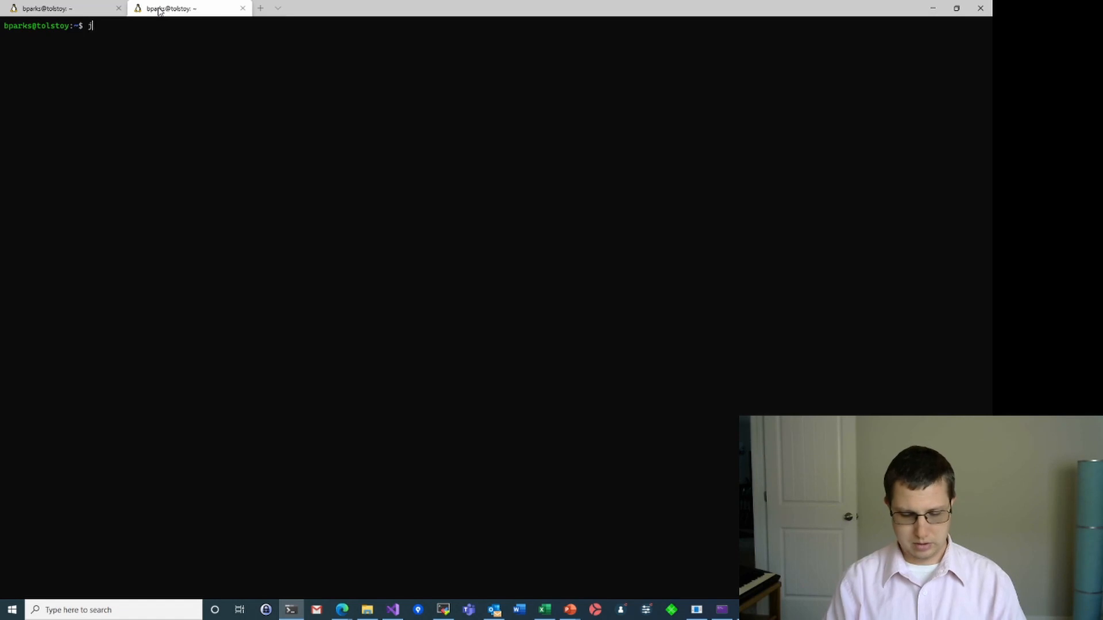
{"action": "type", "text": "ava --version"}
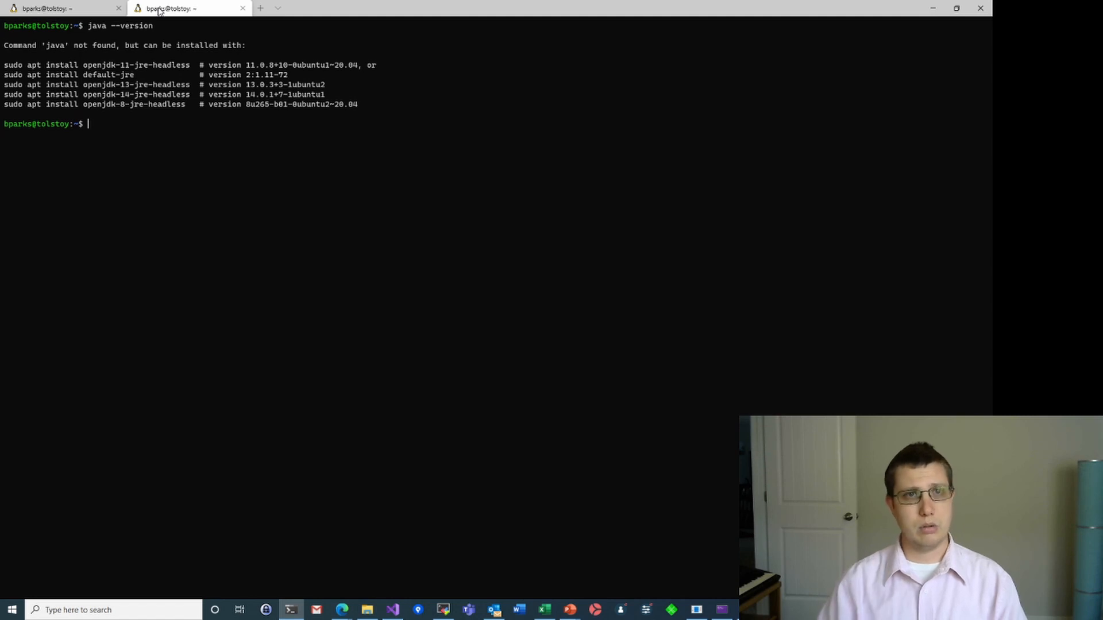
Run sudo apt install openjdk-11, which fails because apt cannot locate the package
{"action": "type", "text": "sudo ap"}
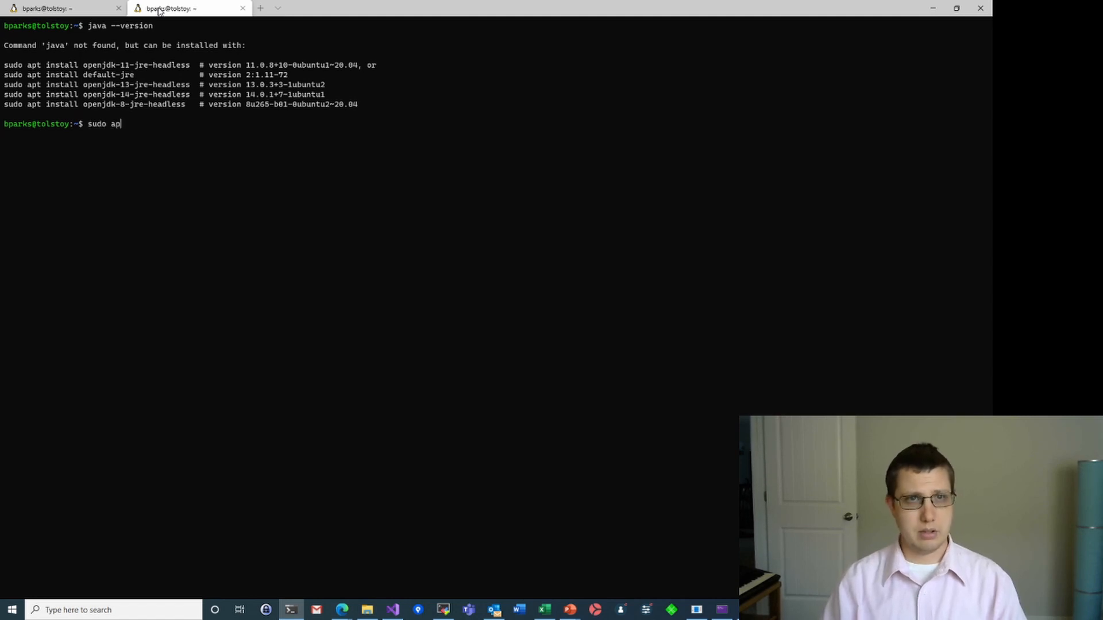
{"action": "type", "text": "t install"}
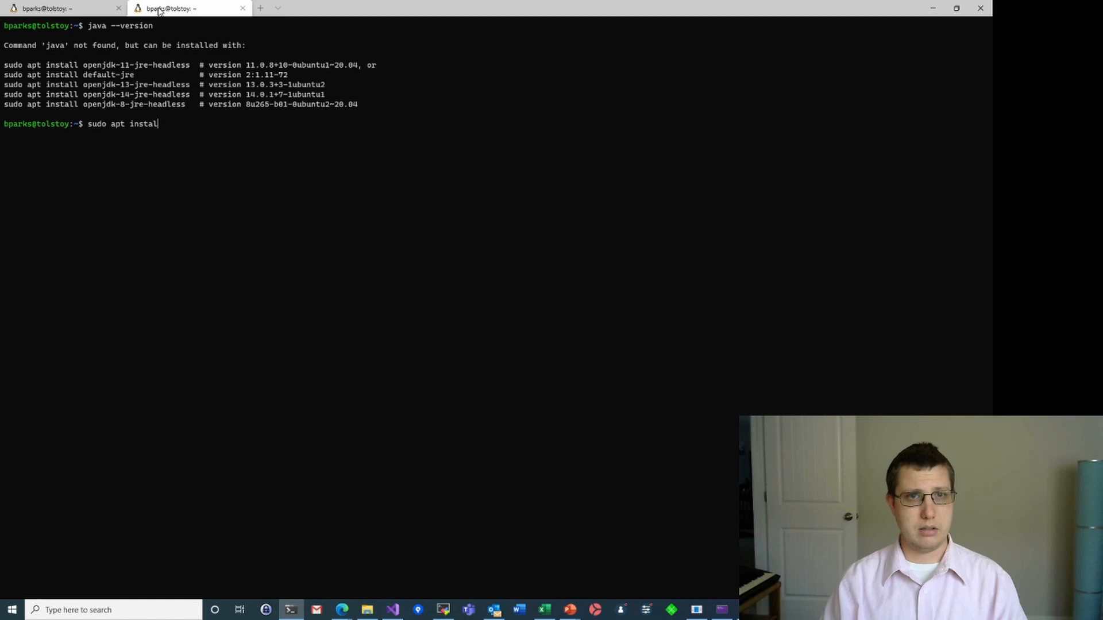
{"action": "type", "text": "\" \""}
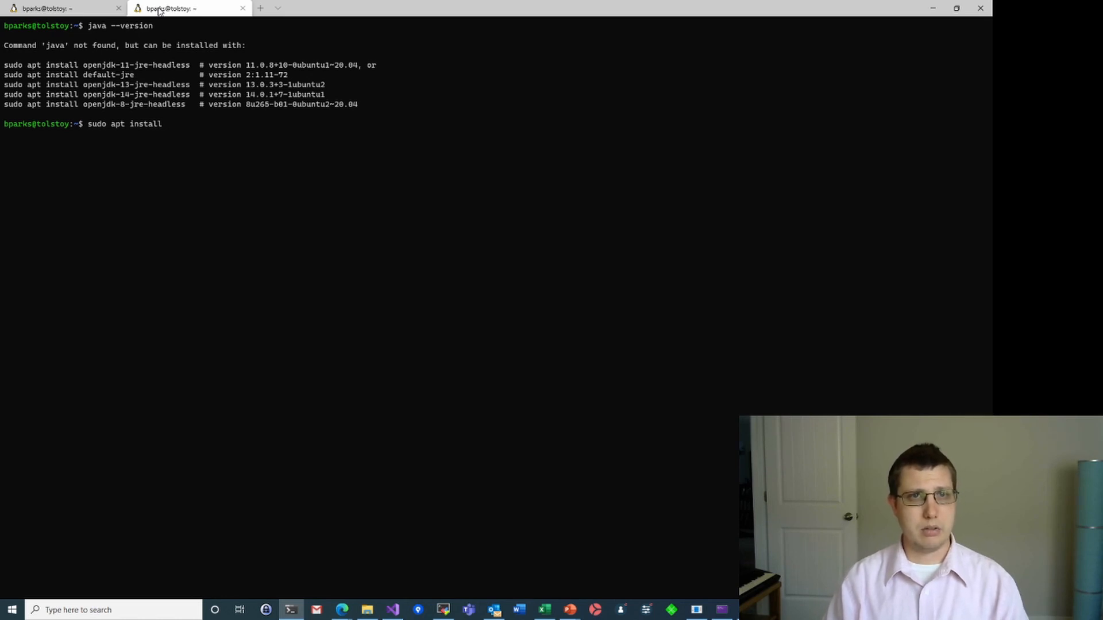
{"action": "type", "text": "openjdk-11"}
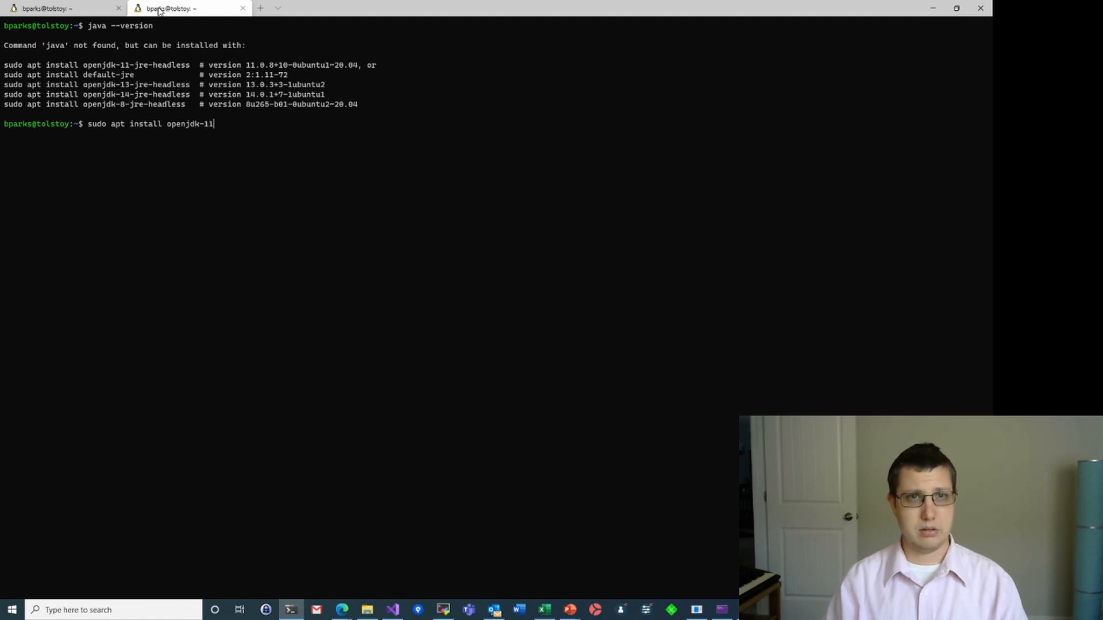
{"action": "type", "text": "-jre-"}
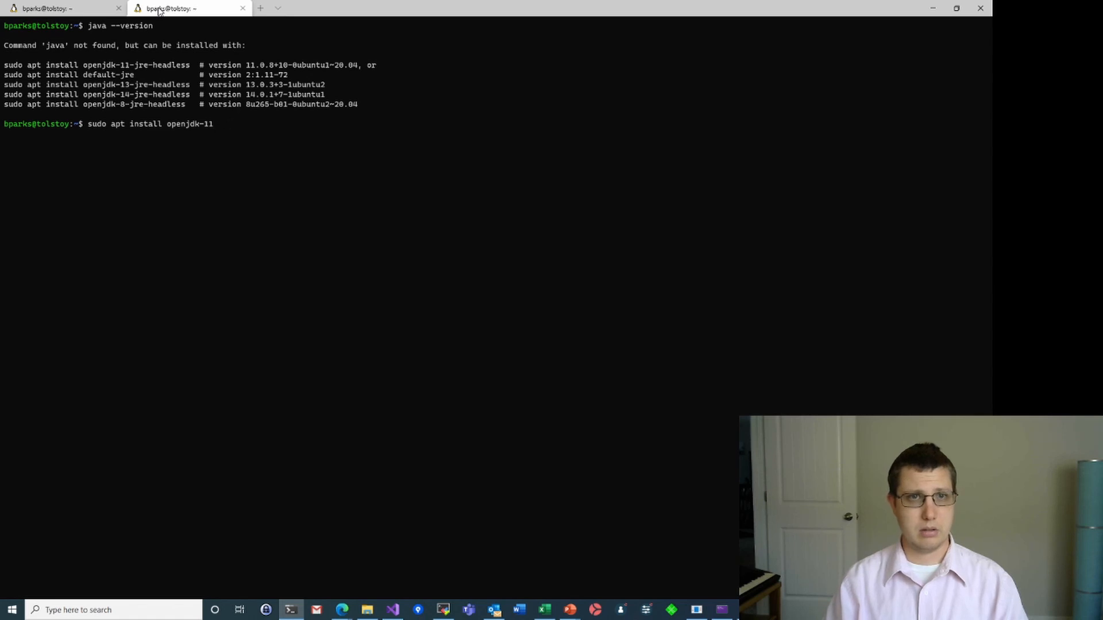
{"action": "key", "text": "Return"}
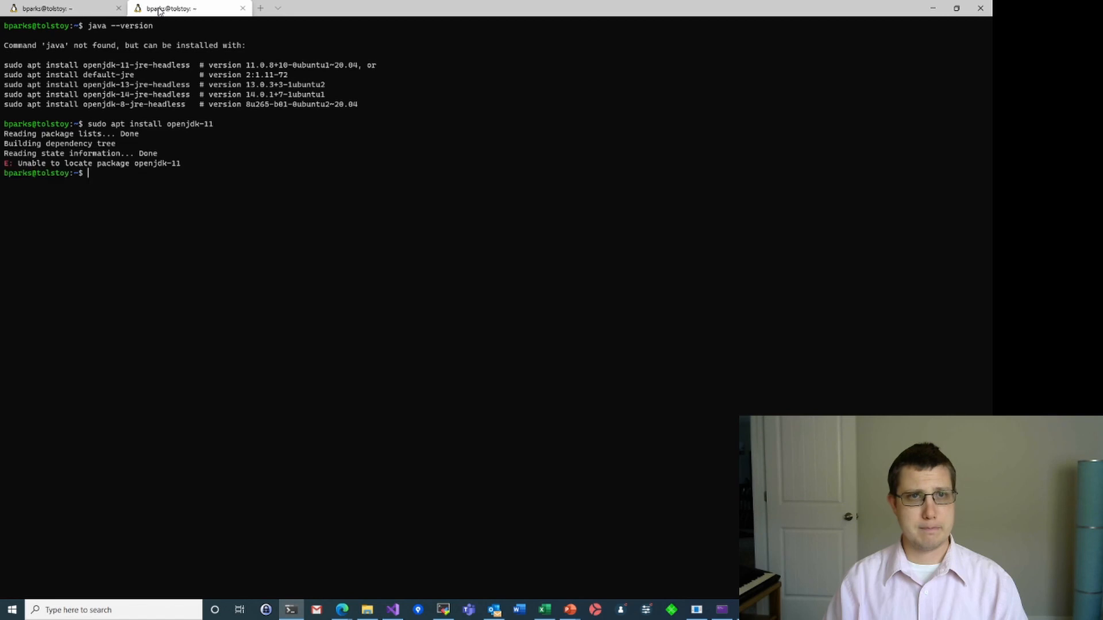
Start installing openjdk-11-jre-headless, reaching apt's dependency-building stage
{"action": "type", "text": "sudo apt install openjdk-11-jr"}
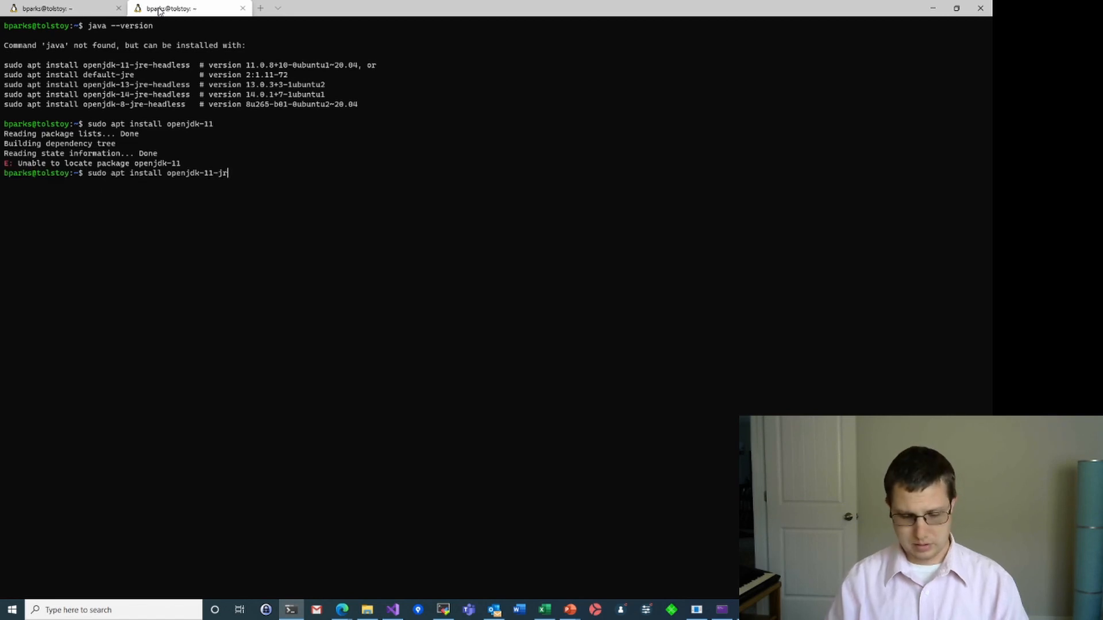
{"action": "type", "text": "e-"}
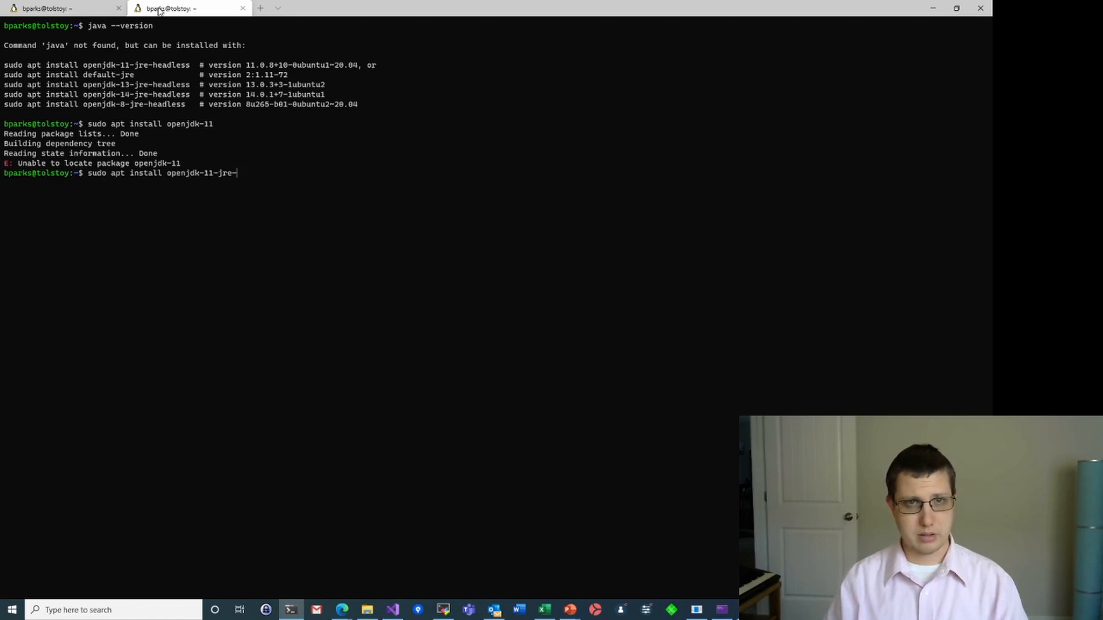
{"action": "type", "text": "hea"}
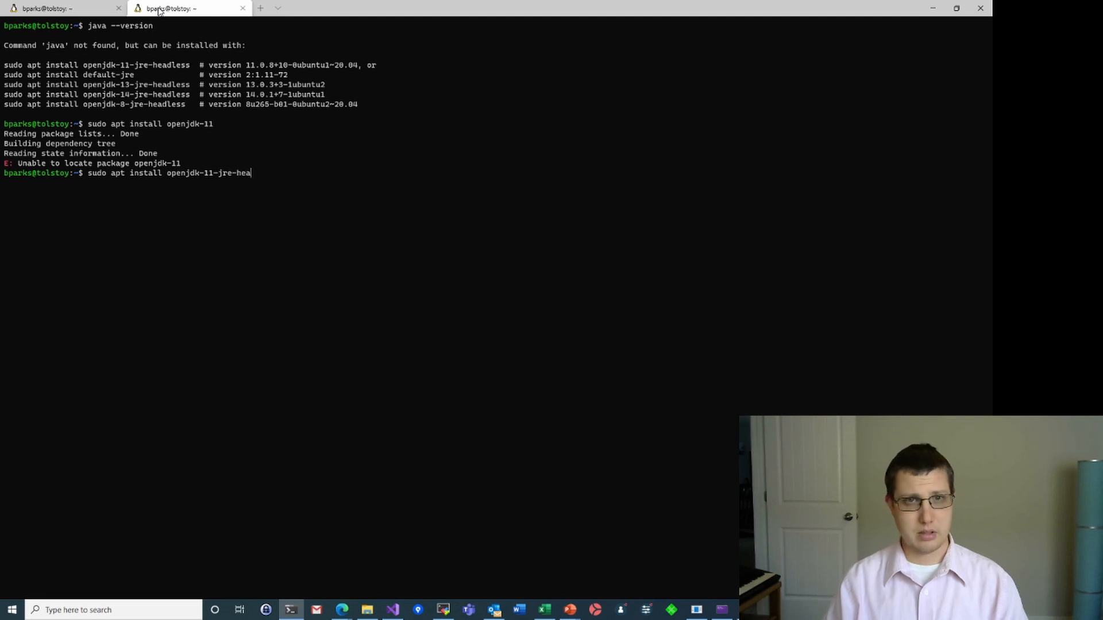
{"action": "type", "text": "dless"}
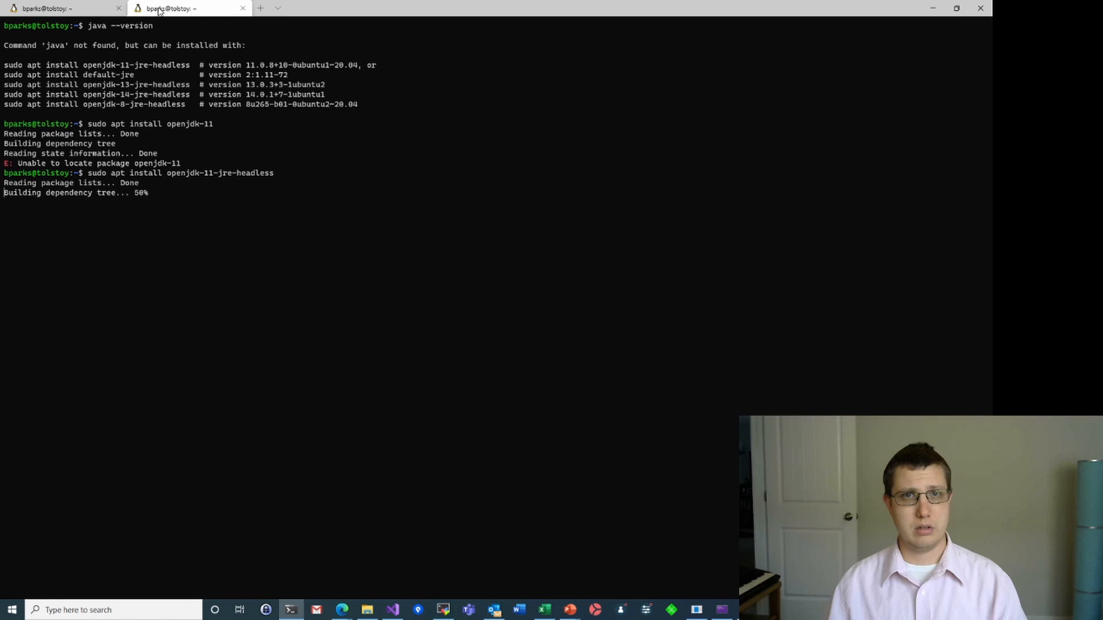
In the first tab, echo $DISPLAY, which shows 127.0.0.1:0.0
{"action": "left_click", "coordinate": [60, 7]}
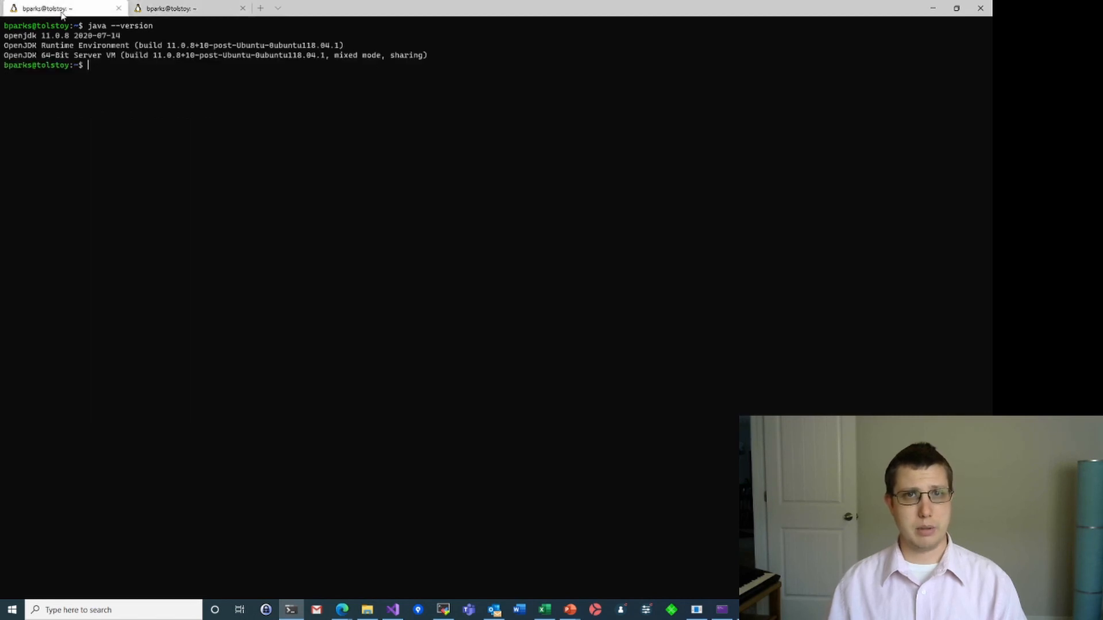
{"action": "left_click", "coordinate": [172, 8]}
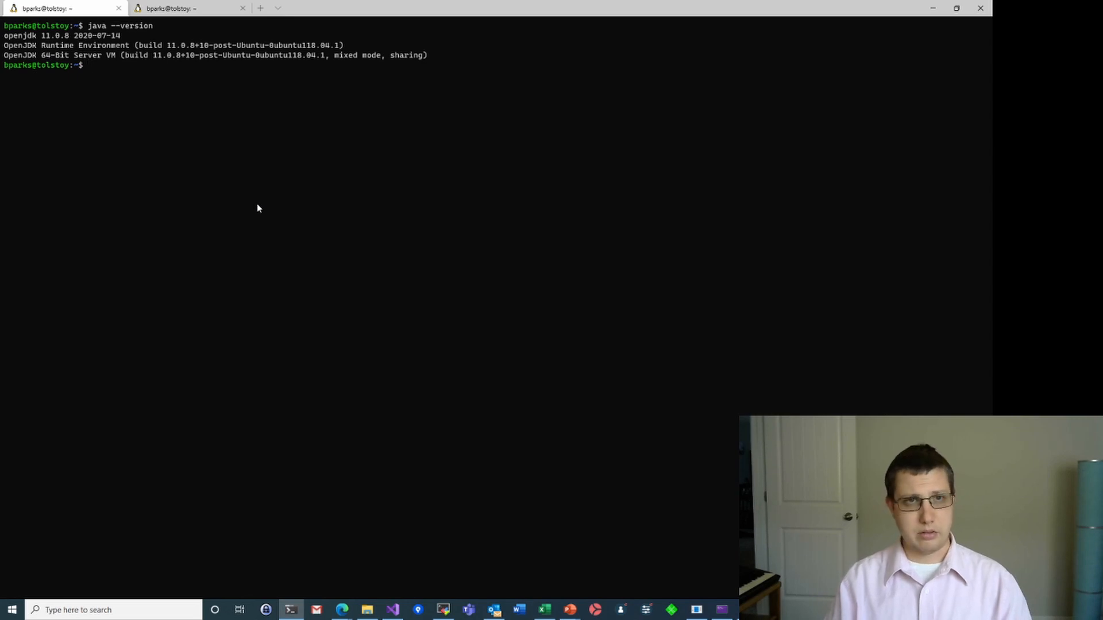
{"action": "type", "text": "echo DISPL"}
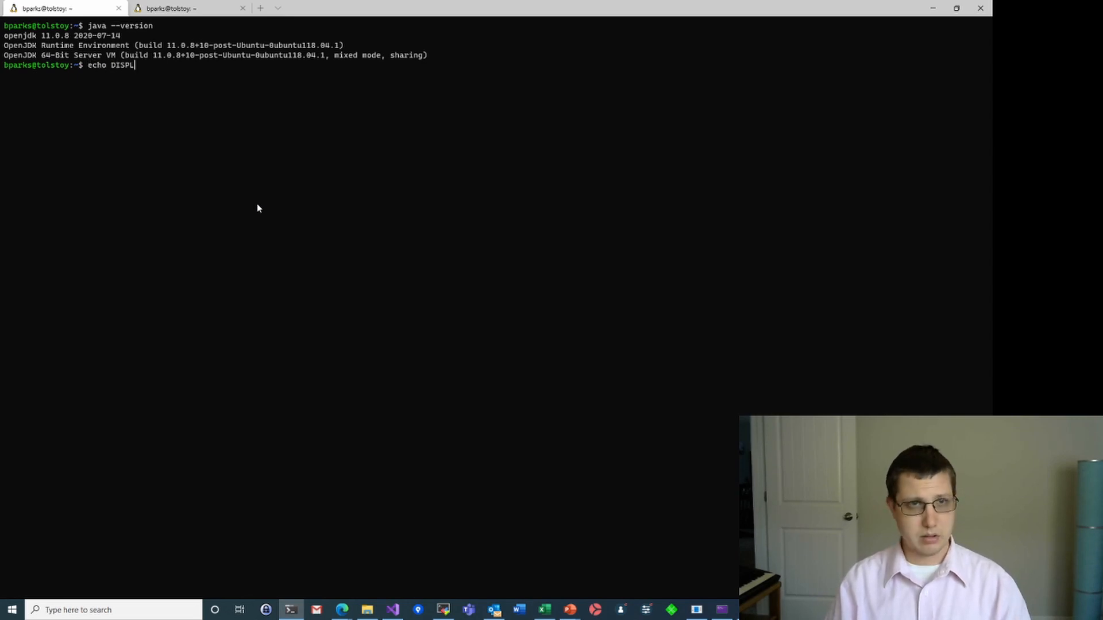
{"action": "type", "text": "AY"}
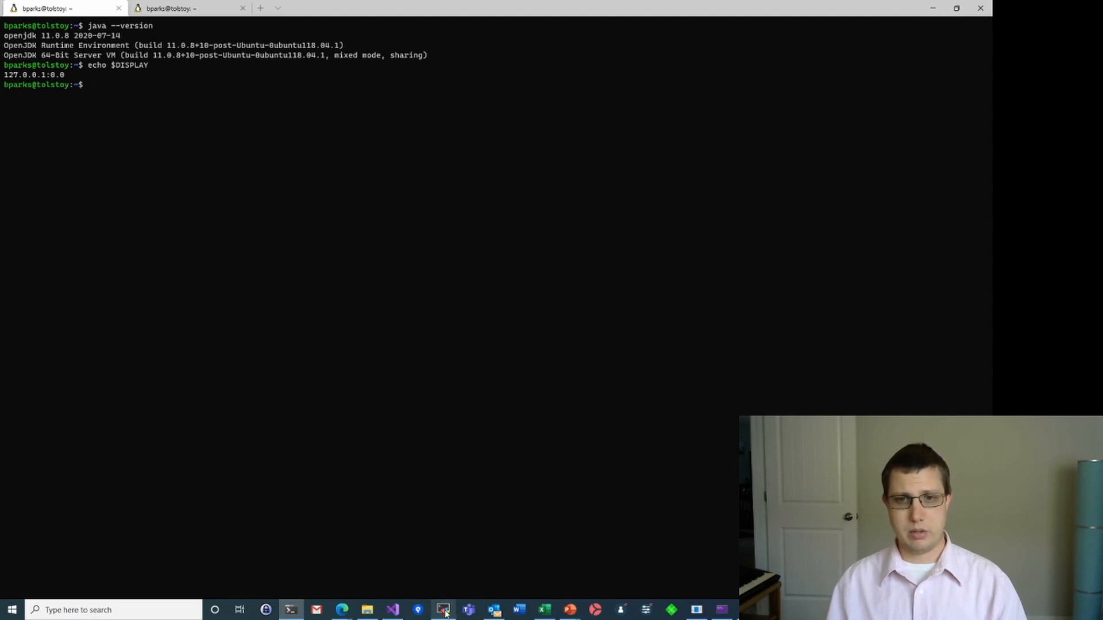
{"action": "left_click", "coordinate": [442, 610]}
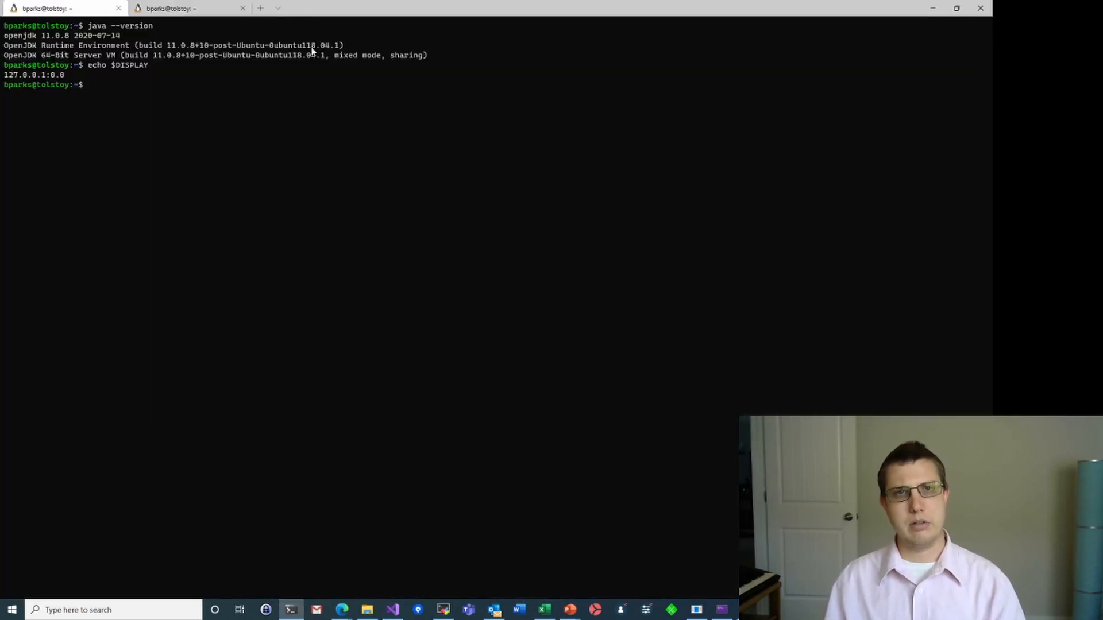
{"action": "mouse_move", "coordinate": [230, 216]}
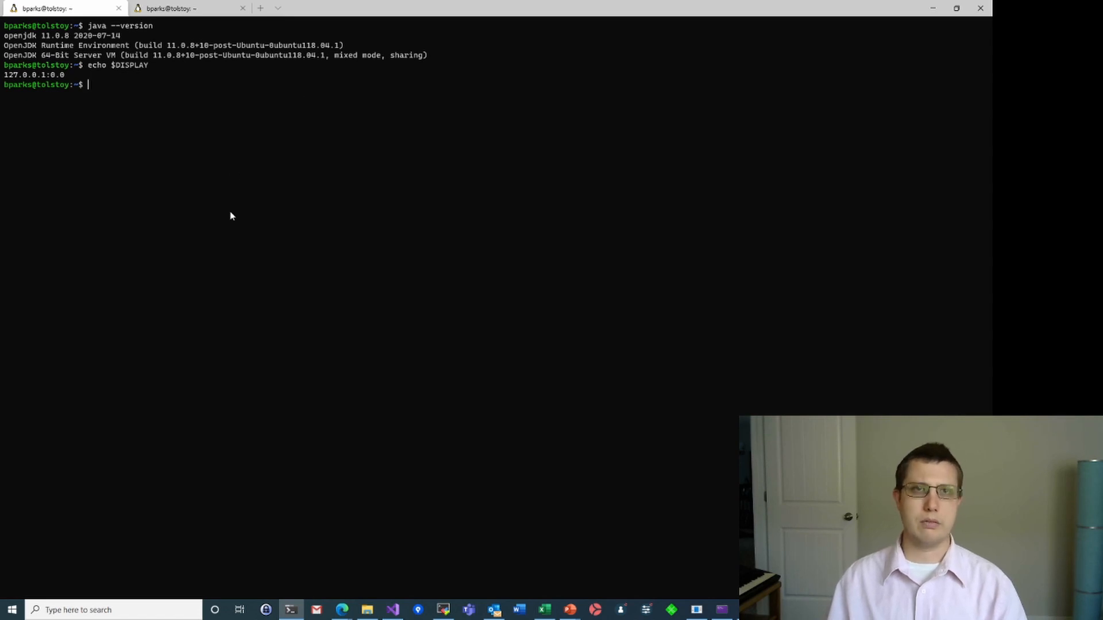
{"action": "mouse_move", "coordinate": [264, 151]}
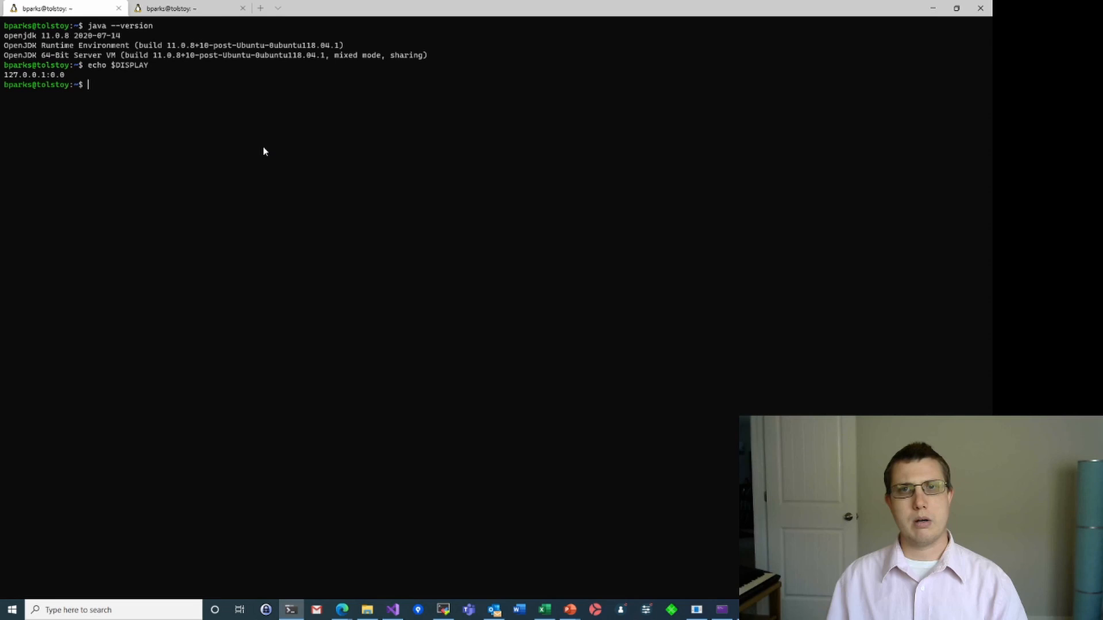
{"action": "mouse_move", "coordinate": [294, 155]}
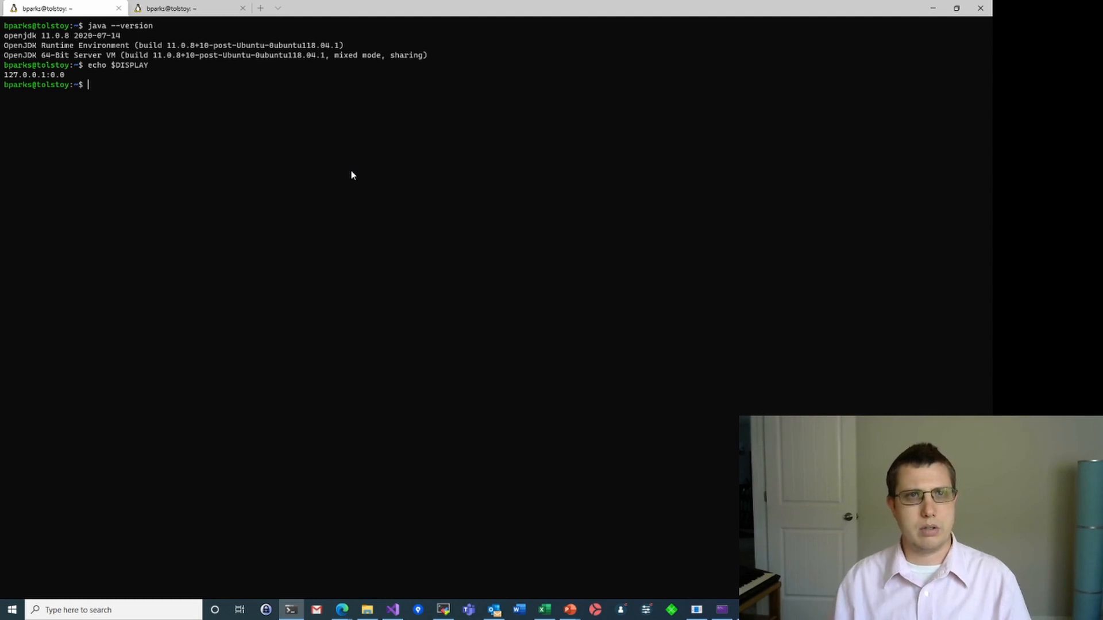
Run xclock to test the X display, getting a missing charsets warning
{"action": "type", "text": "xcl"}
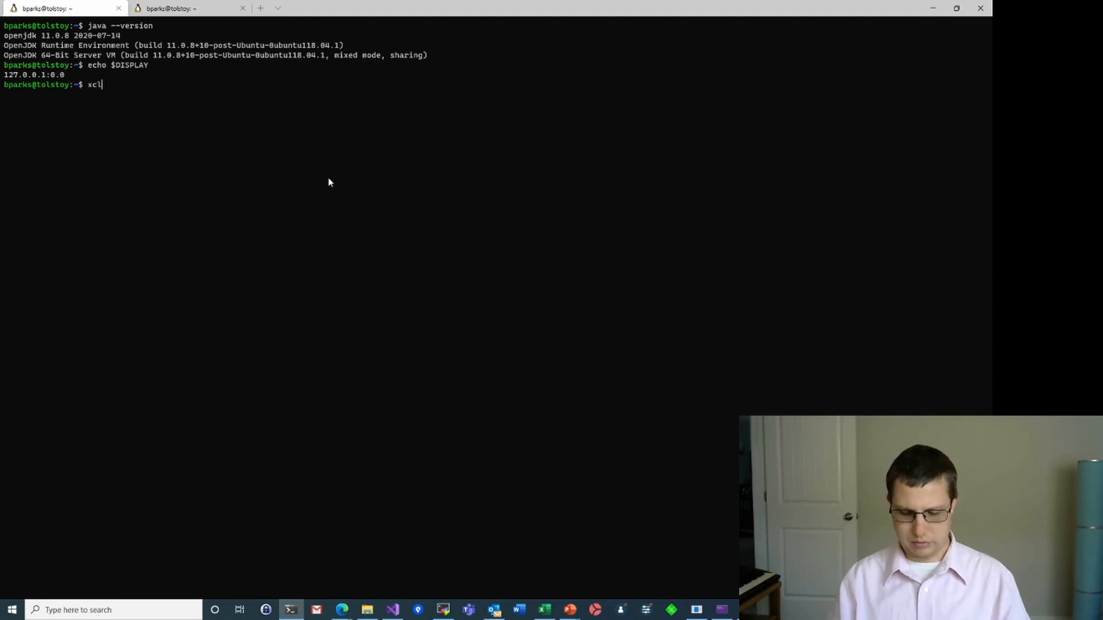
{"action": "key", "text": "Return"}
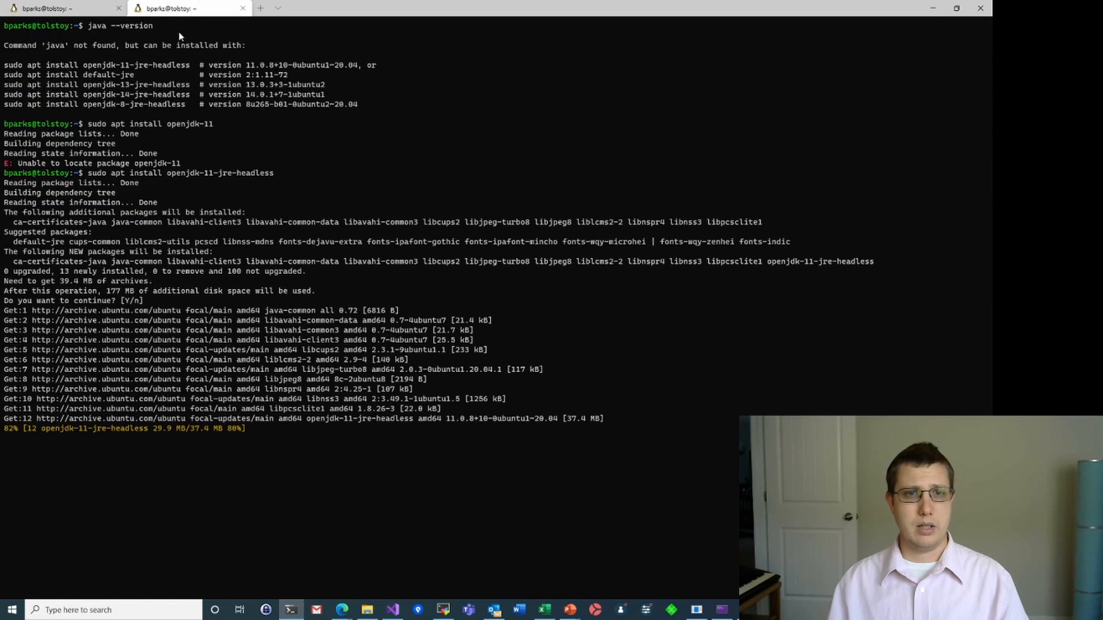
{"action": "mouse_move", "coordinate": [329, 341]}
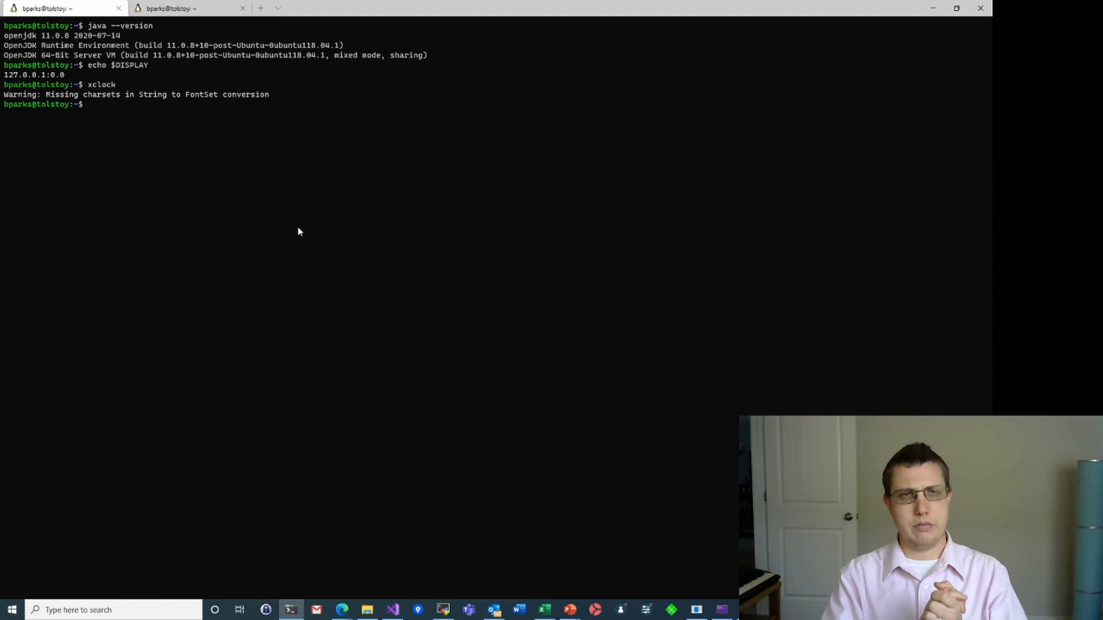
Run sudo apt install eclipse netbeans, correcting the 'sduo' typo
{"action": "type", "text": "sduo"}
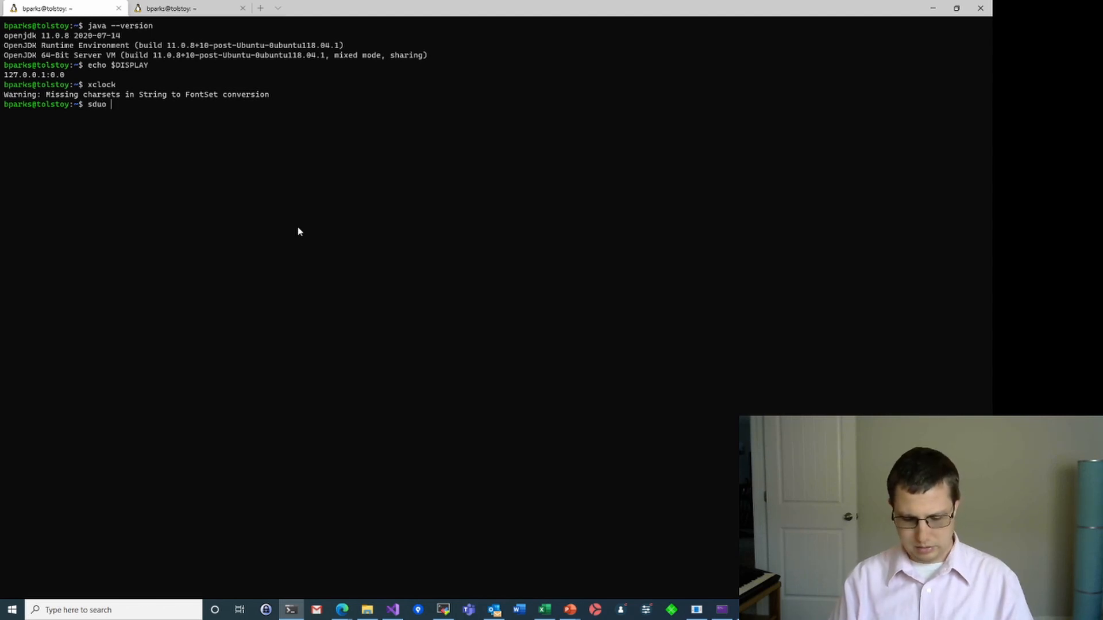
{"action": "type", "text": "apt install"}
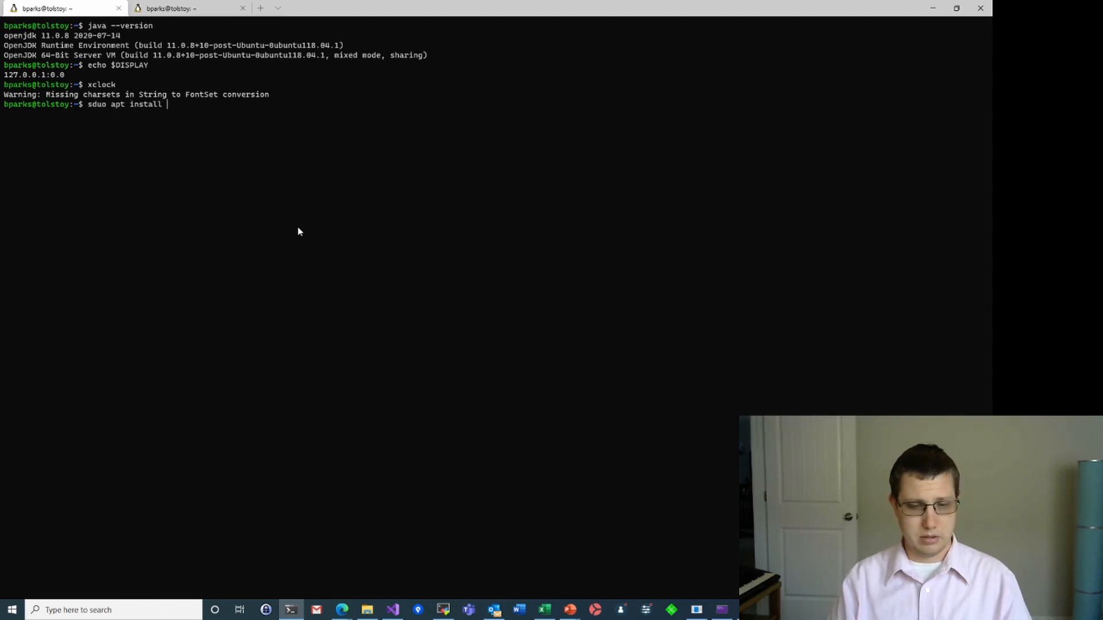
{"action": "type", "text": "ec"}
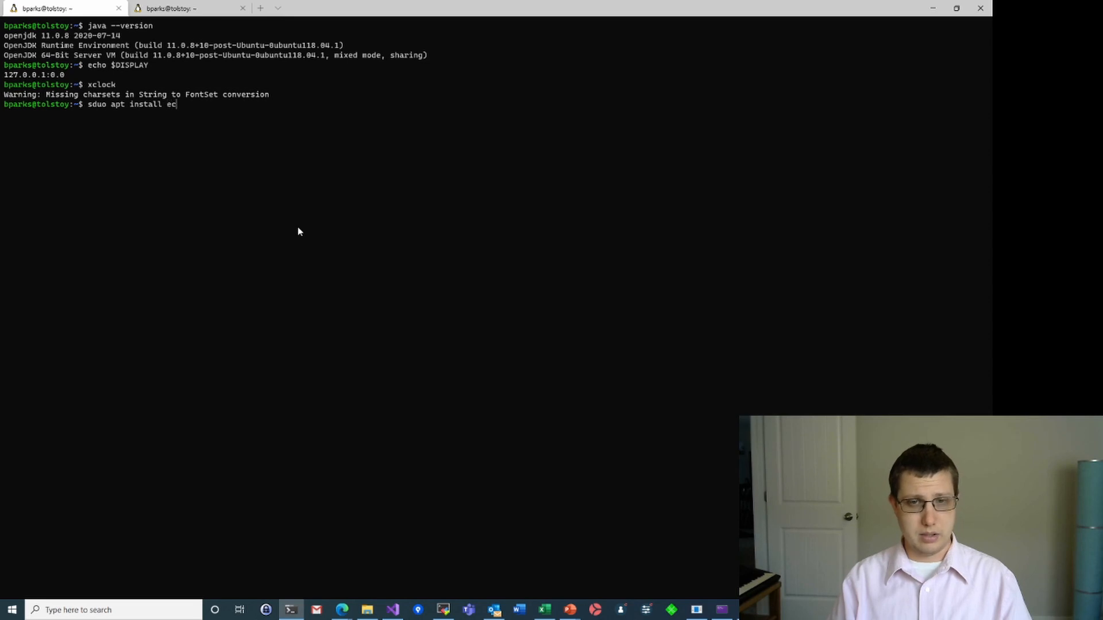
{"action": "type", "text": "lipse net"}
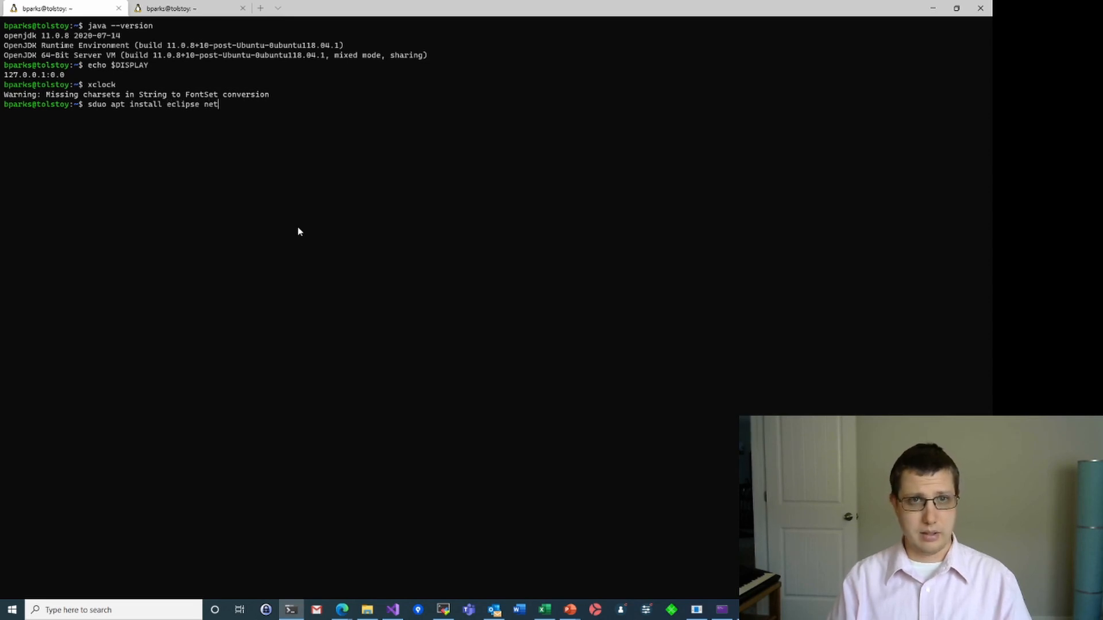
{"action": "type", "text": "beans"}
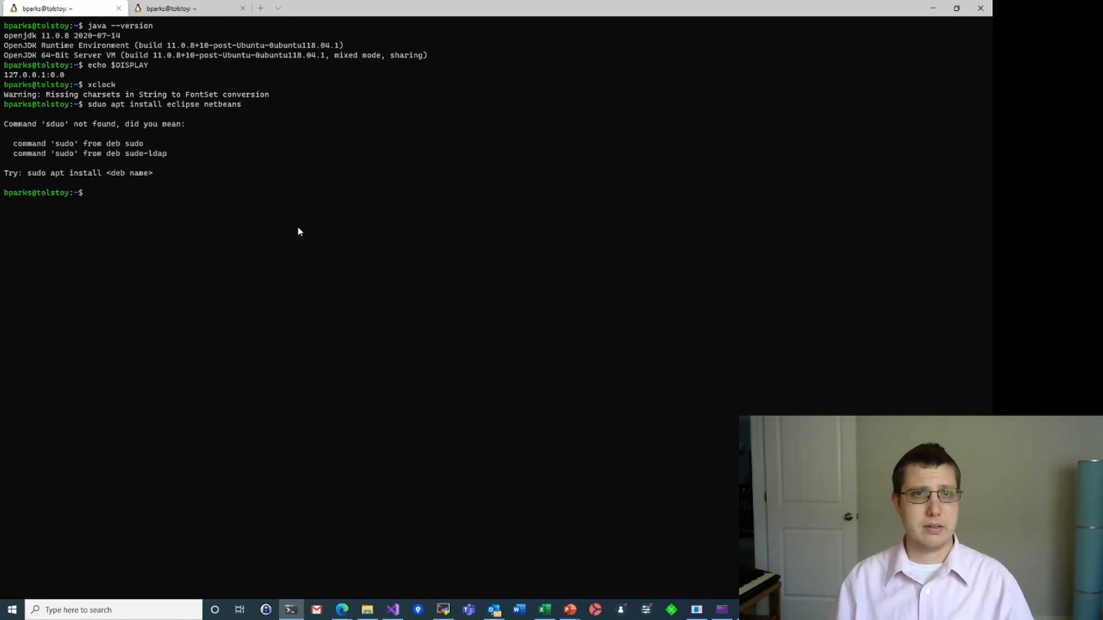
{"action": "key", "text": "Up"}
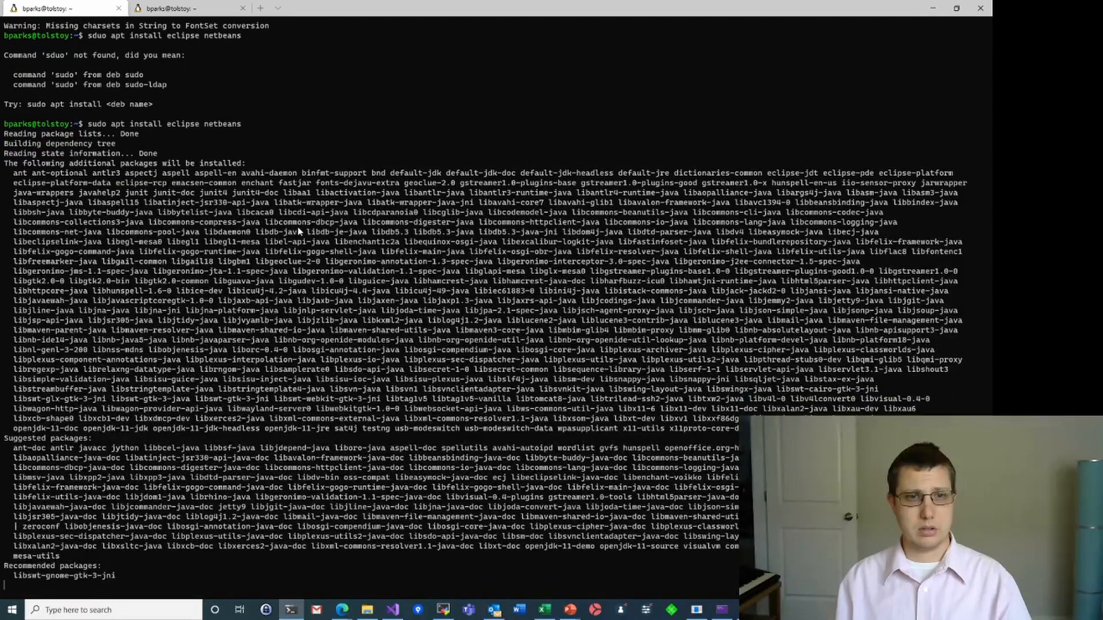
{"action": "scroll", "scroll_direction": "down", "scroll_amount": 3}
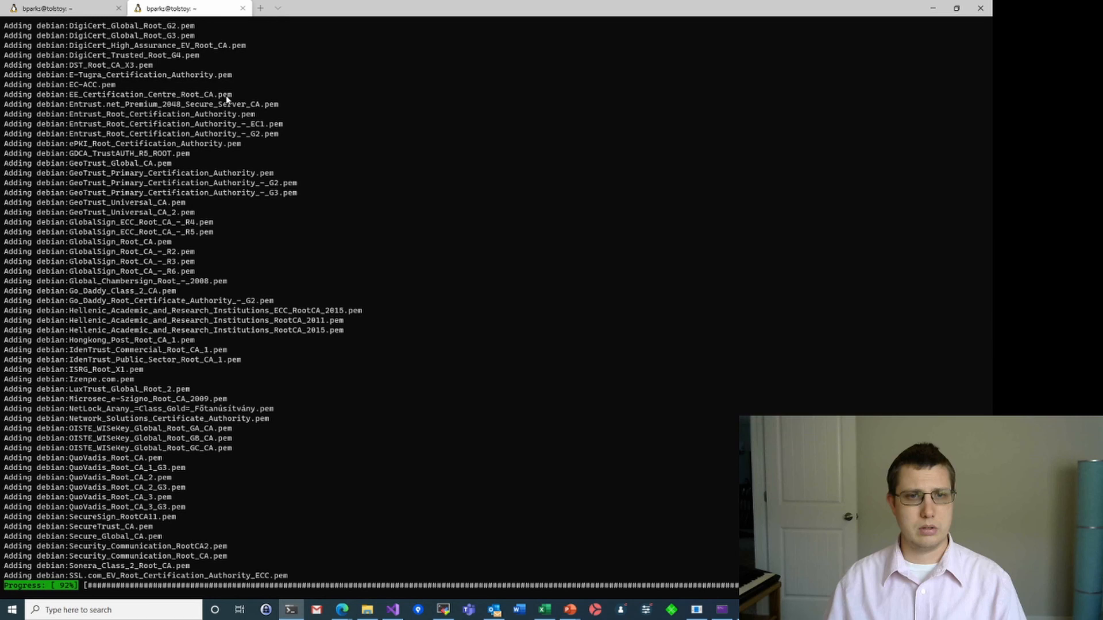
Scroll the output while the openjdk-11-jre-headless install adds CA certificates
{"action": "scroll", "scroll_direction": "down", "scroll_amount": 3}
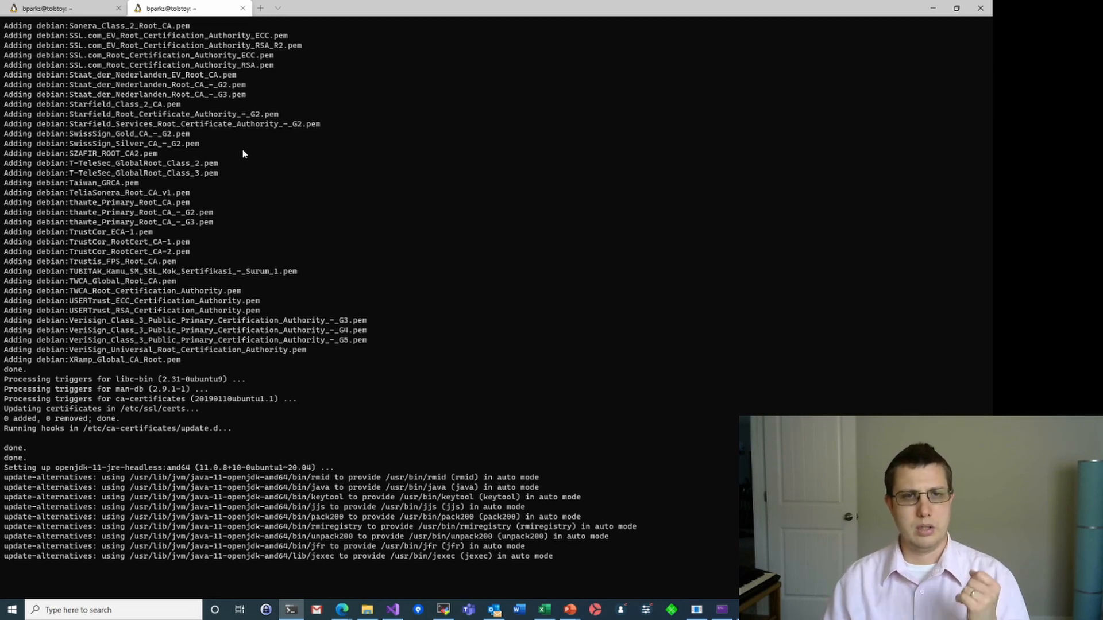
{"action": "mouse_move", "coordinate": [426, 315]}
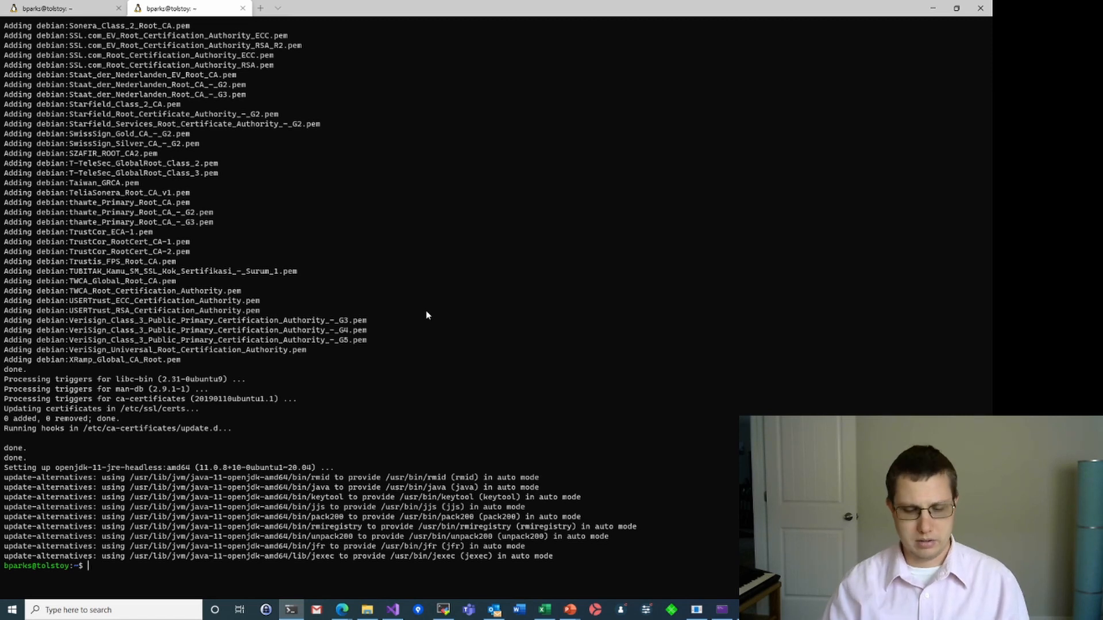
Run xclock, then sudo apt install eclipse netbeans; eclipse has no installation candidate
{"action": "type", "text": "xclock"}
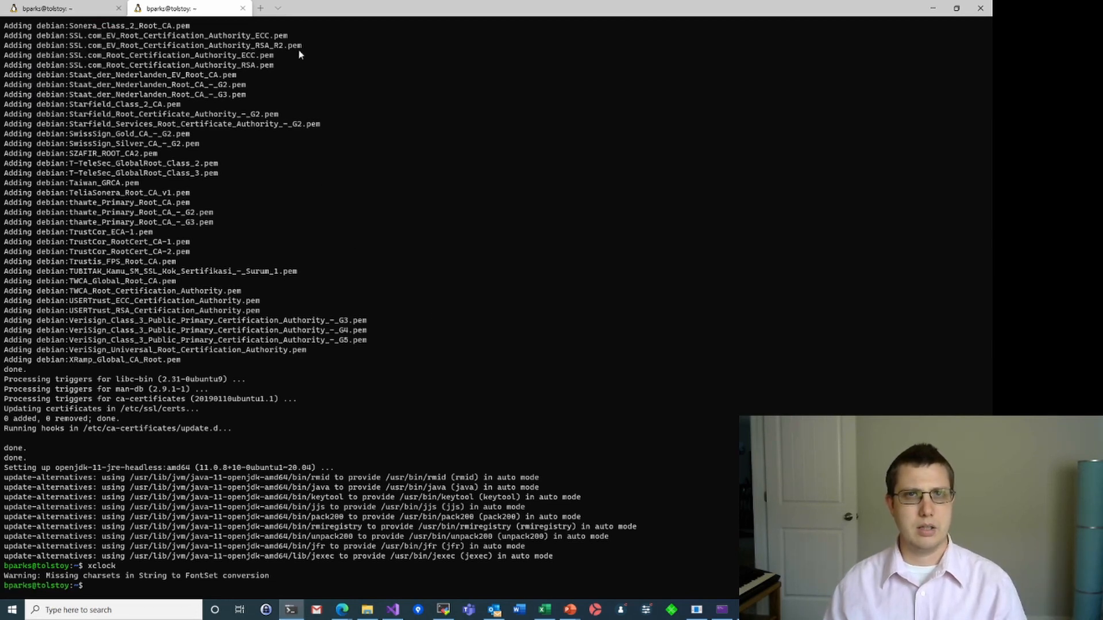
{"action": "mouse_move", "coordinate": [315, 219]}
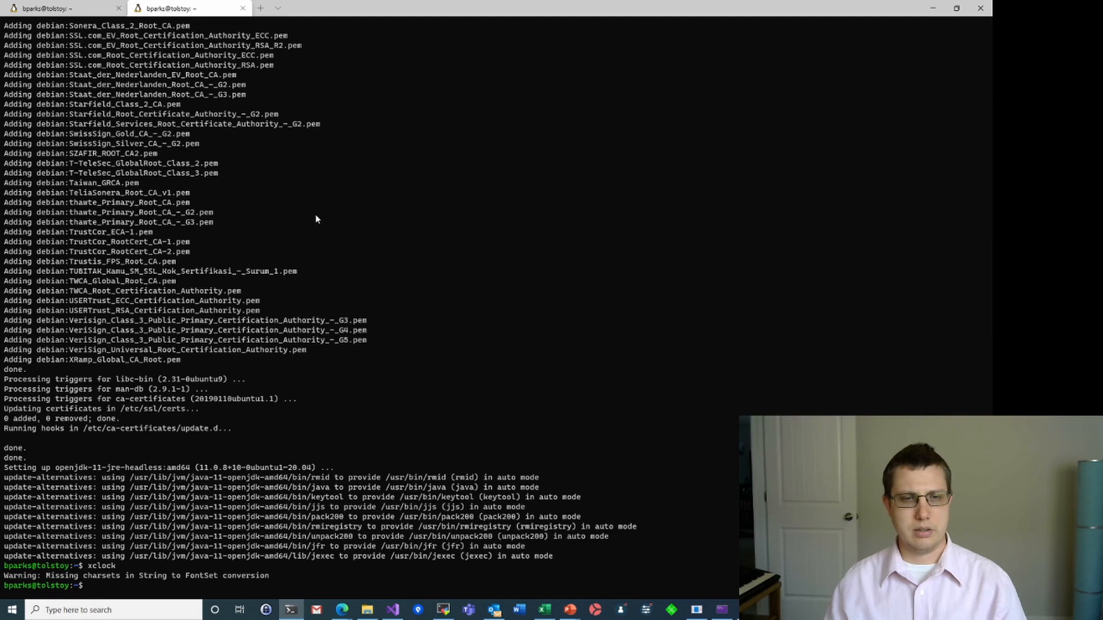
{"action": "type", "text": "sudo"}
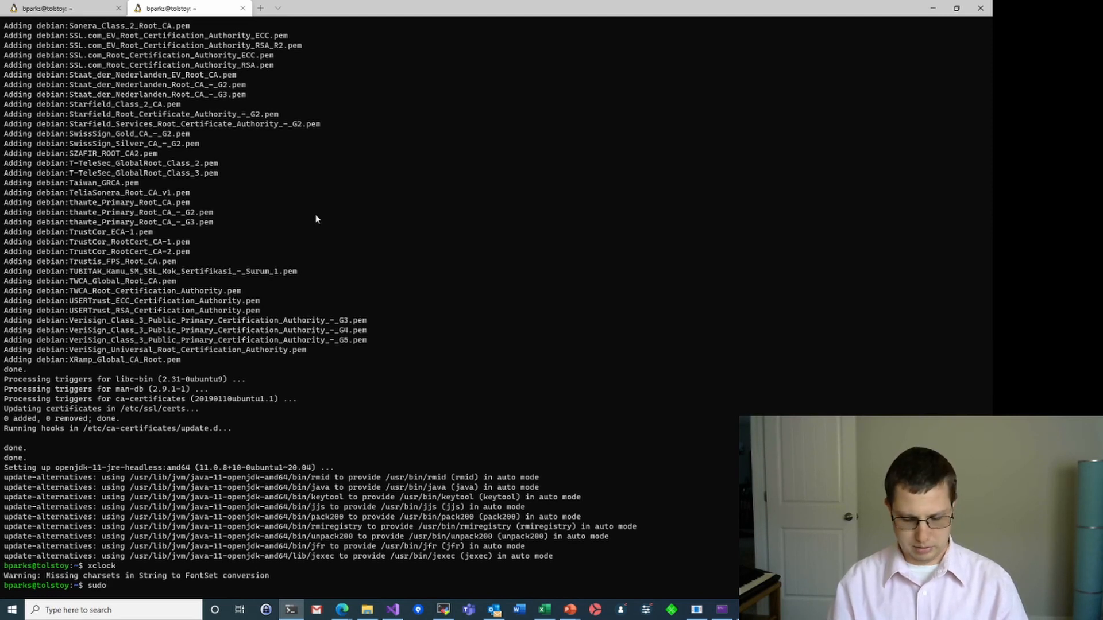
{"action": "type", "text": "apt install"}
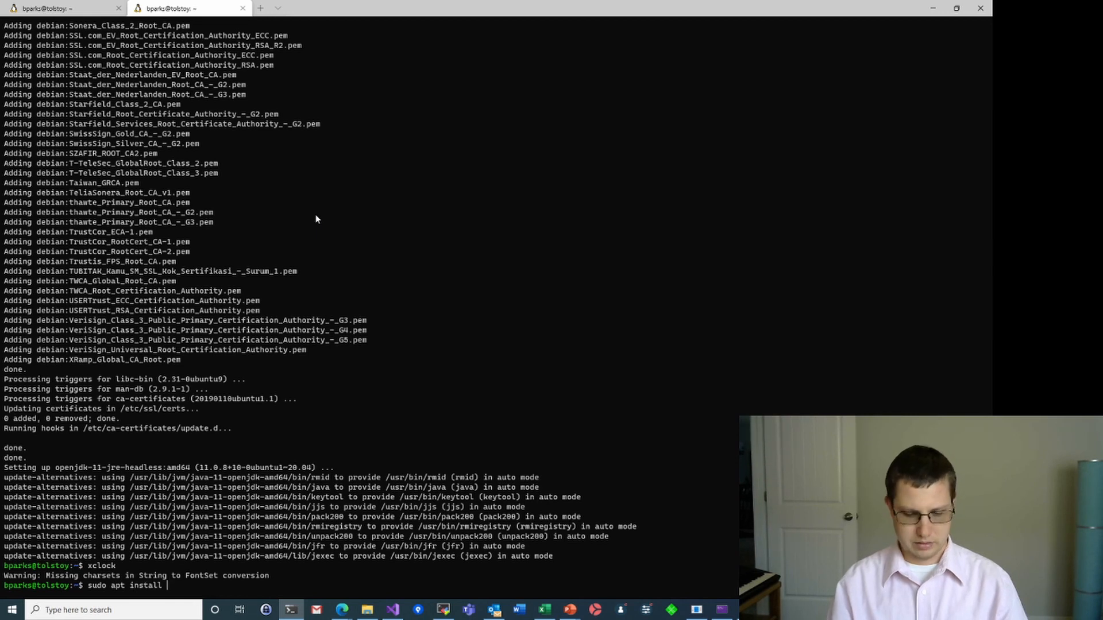
{"action": "type", "text": "eclipse netbean"}
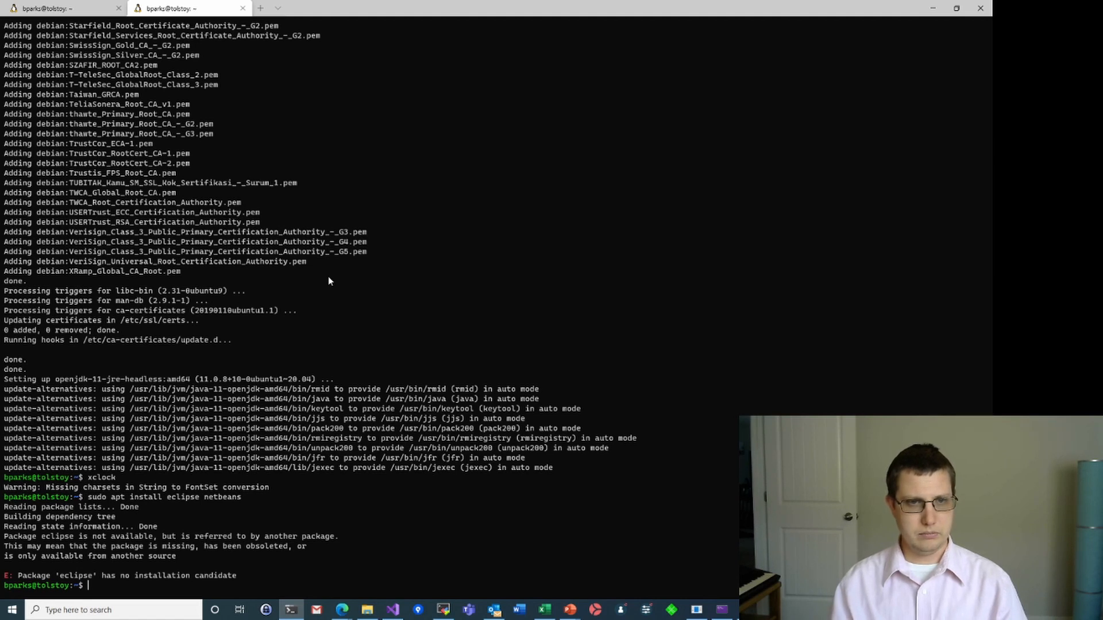
Rerun the install with only netbeans and let apt finish setting it up
{"action": "type", "text": "sudo apt install eclipse netbeans"}
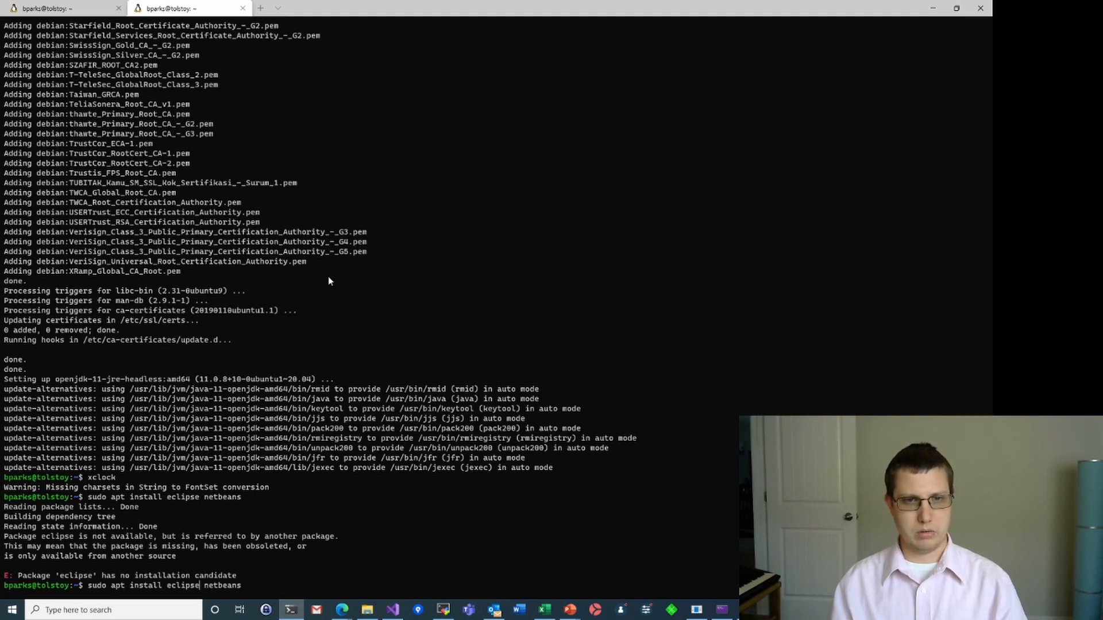
{"action": "key", "text": "Backspace"}
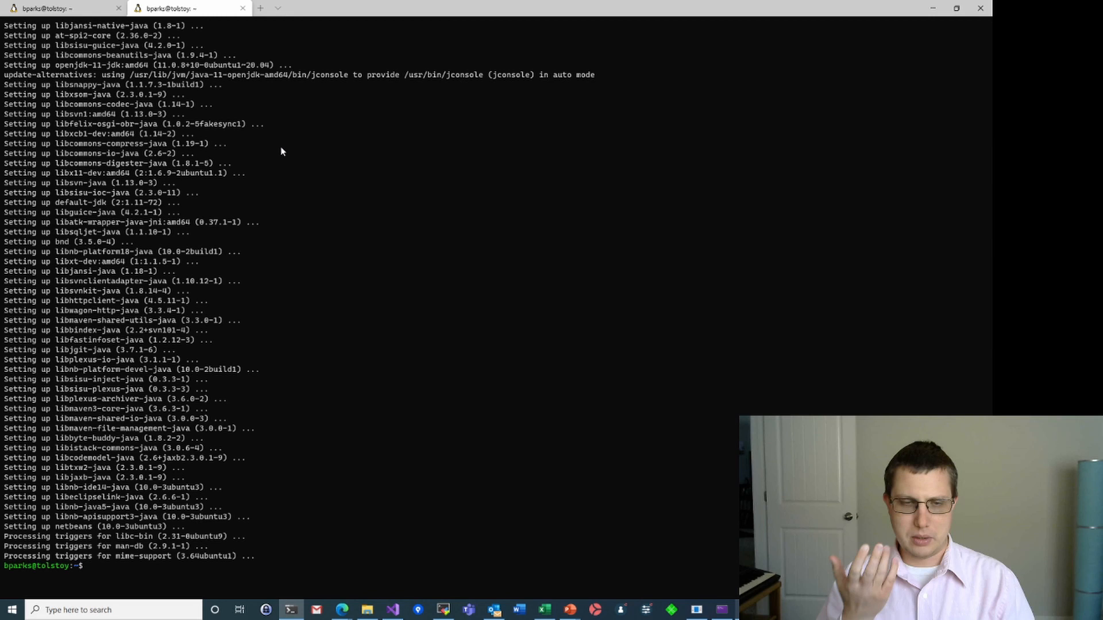
Run 'eclipse' (command not found), then enter the 'netbeans' command
{"action": "type", "text": "eclipse"}
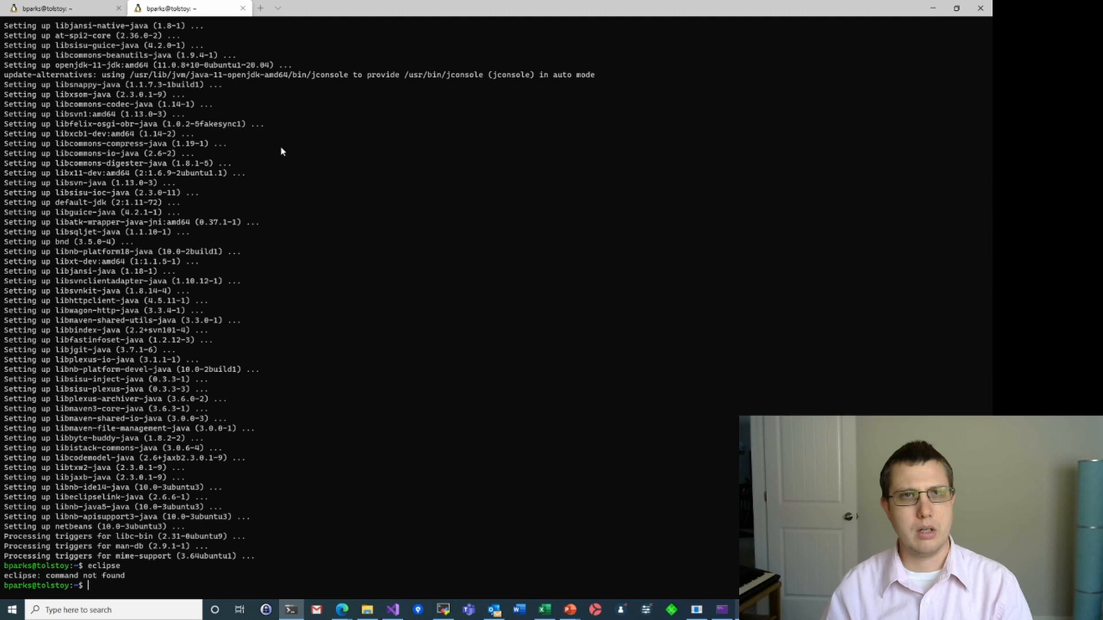
{"action": "type", "text": "netbeans"}
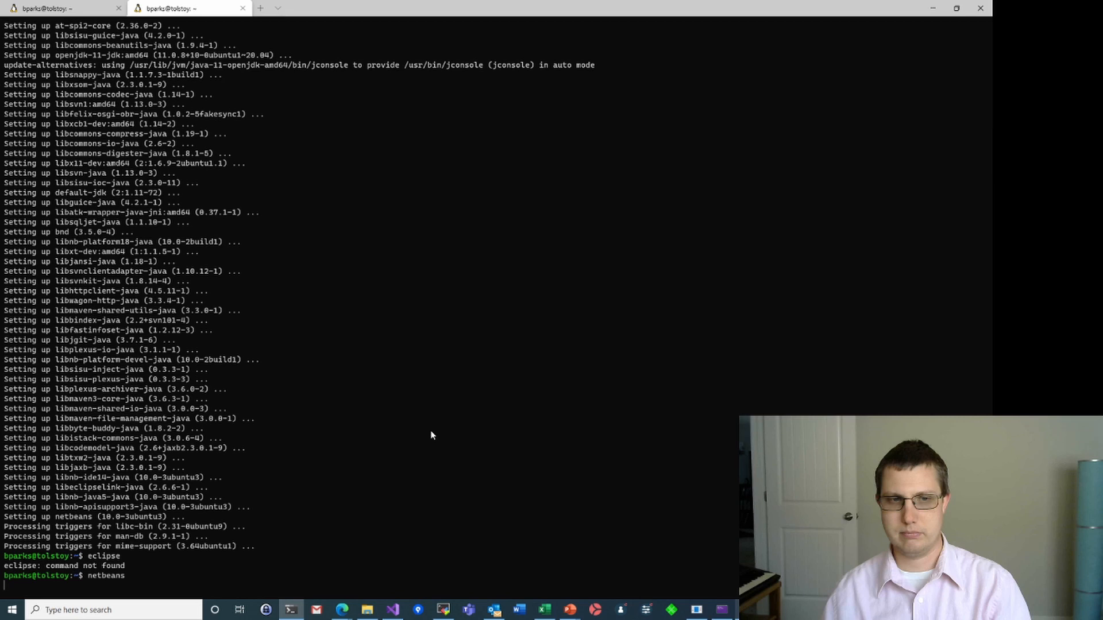
Run the netbeans command so the Apache NetBeans IDE starts up
{"action": "key", "text": "Return"}
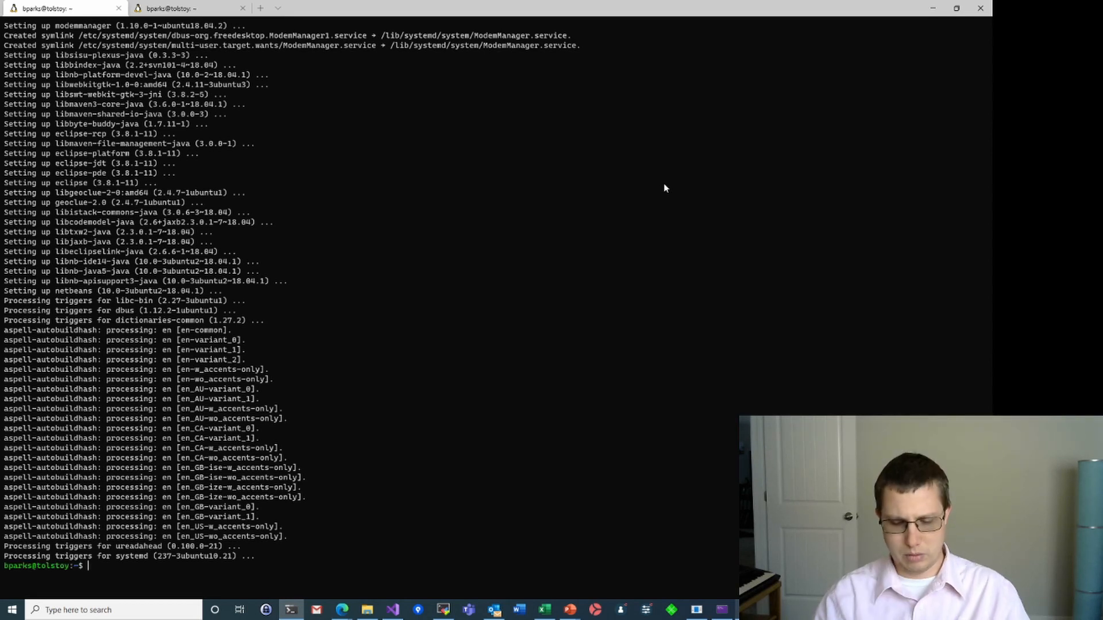
Run 'eclipse' and close the resulting 'An error has occurred' dialog
{"action": "type", "text": "eclipse"}
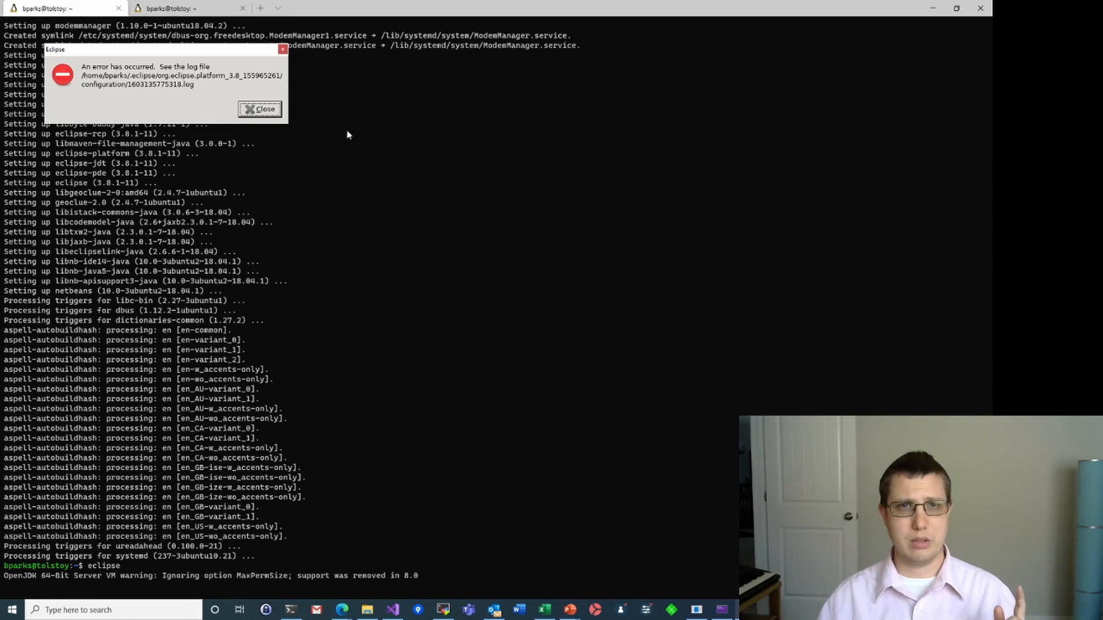
{"action": "left_click", "coordinate": [259, 109]}
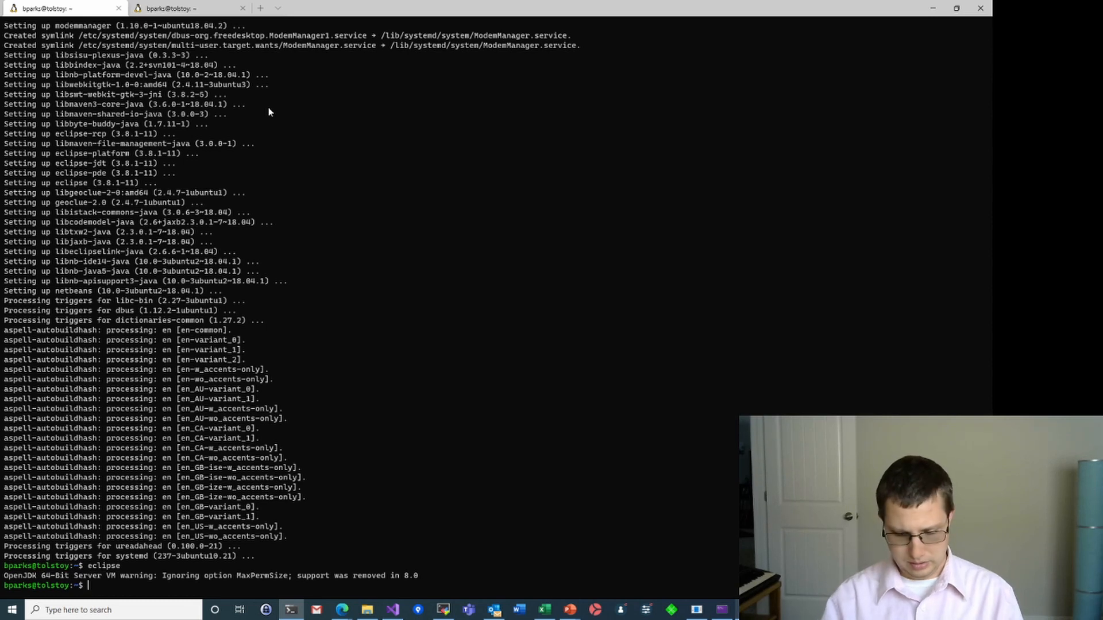
{"action": "type", "text": "netbeans"}
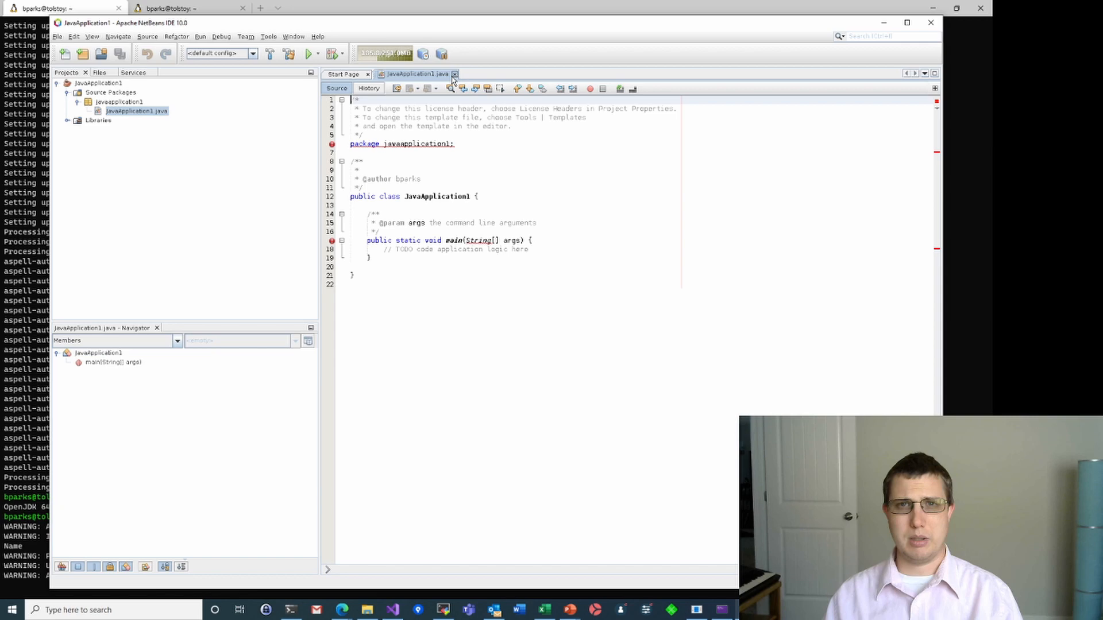
Close NetBeans after viewing JavaApplication1.java, returning to the shell prompt
{"action": "left_click", "coordinate": [290, 609]}
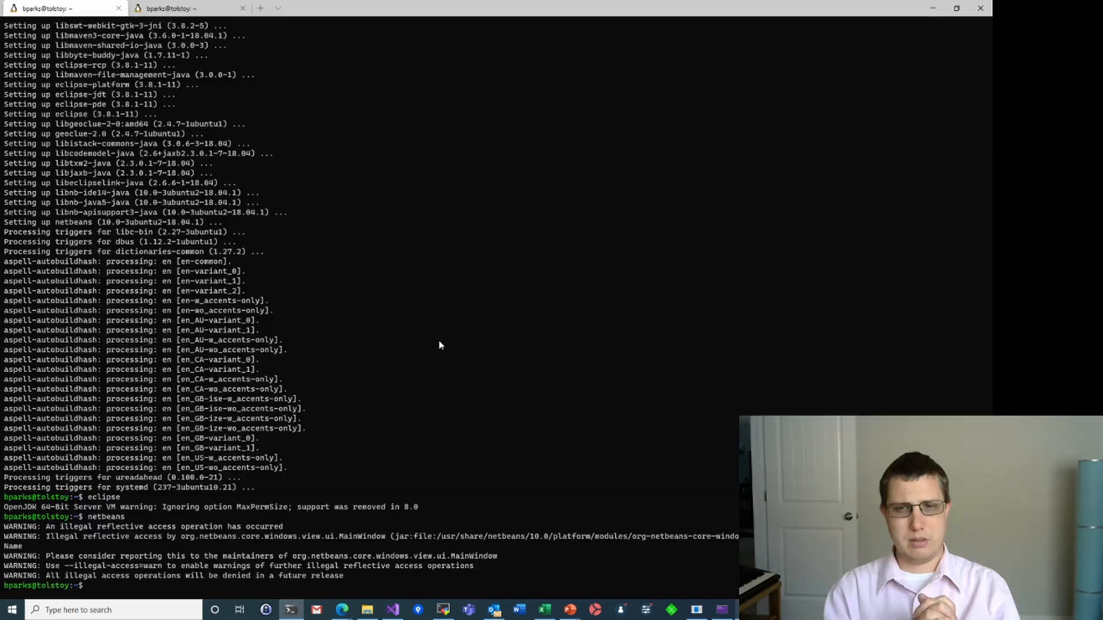